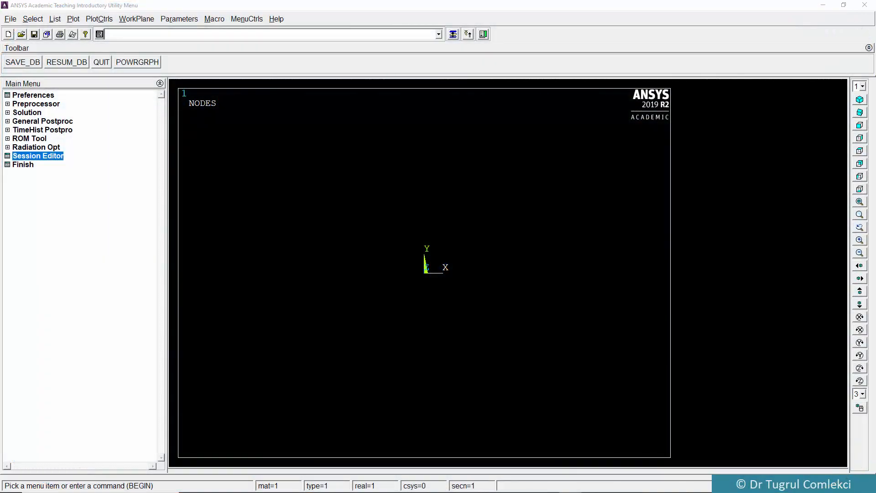
mouse_move(39, 115)
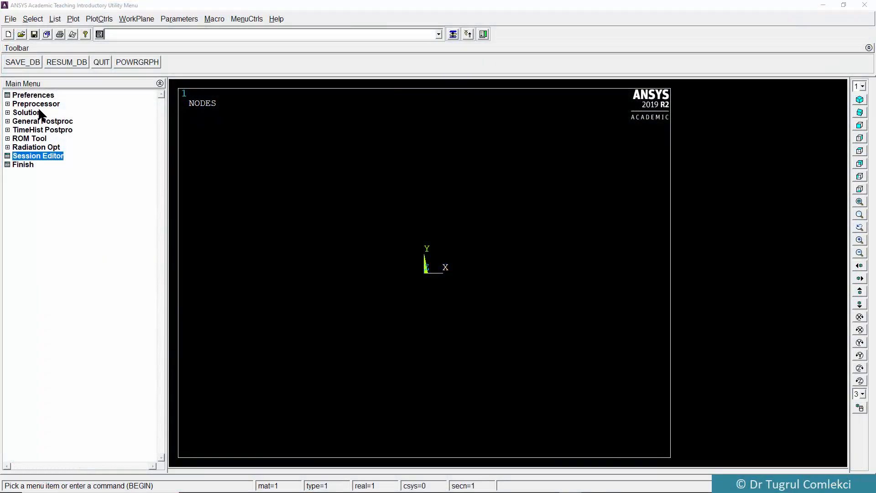
- Expand Preprocessor and Element Type in the Main Menu
left_click(37, 104)
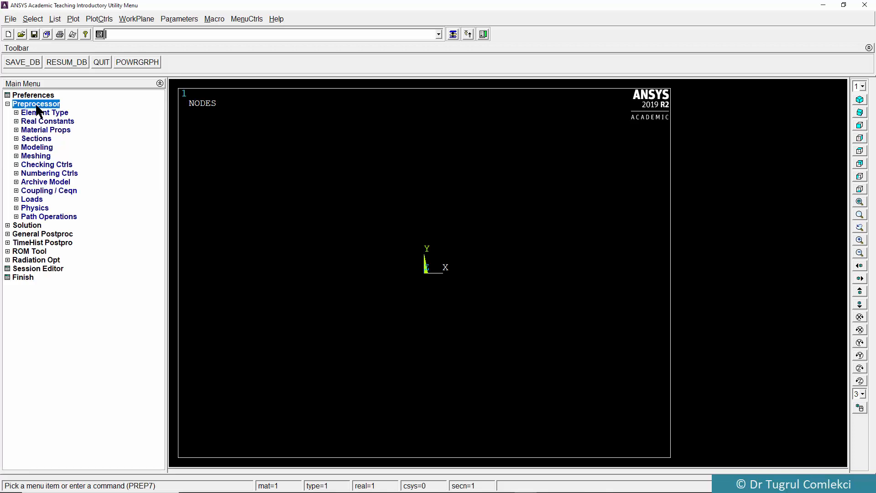
left_click(45, 112)
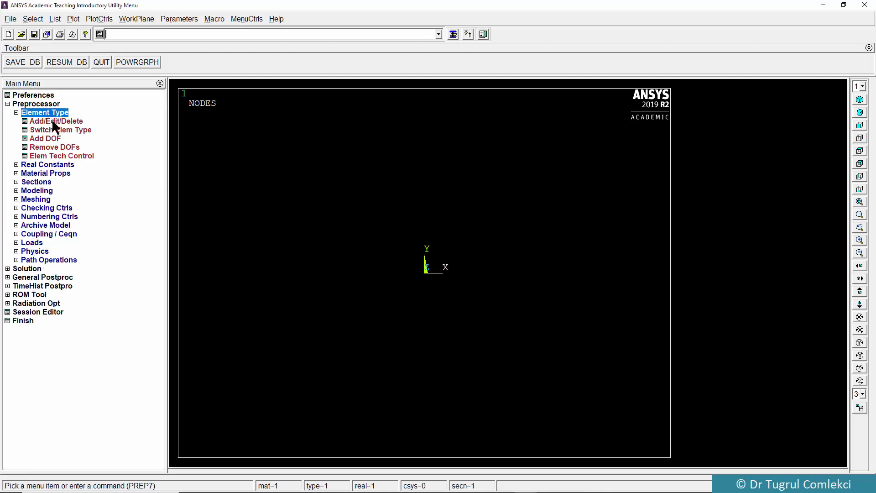
- Add the 8-node solid PLANE183 as element type 1
left_click(56, 120)
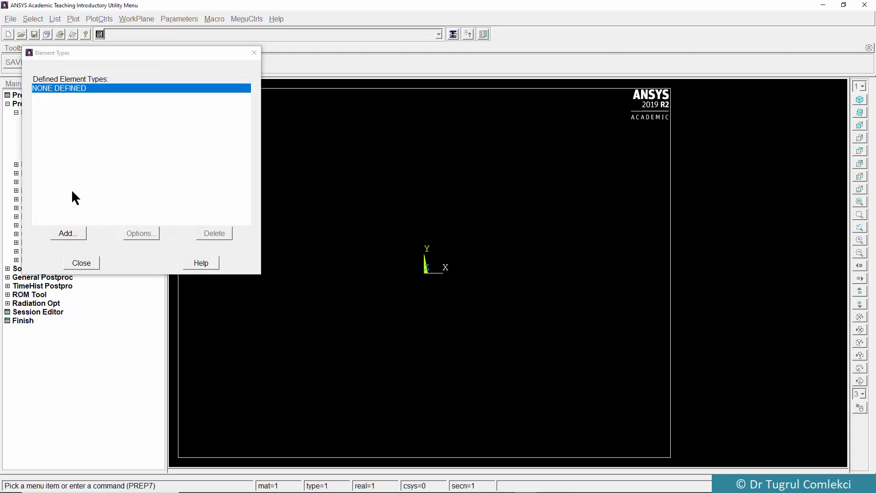
left_click(67, 233)
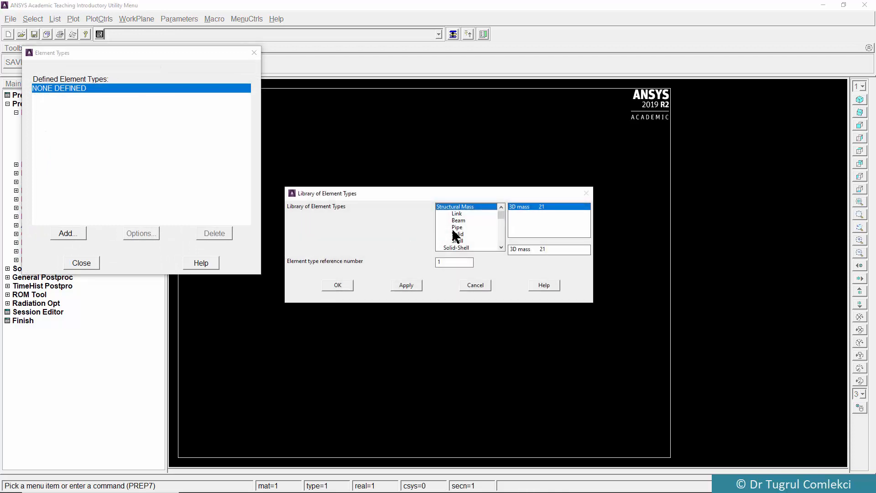
left_click(457, 233)
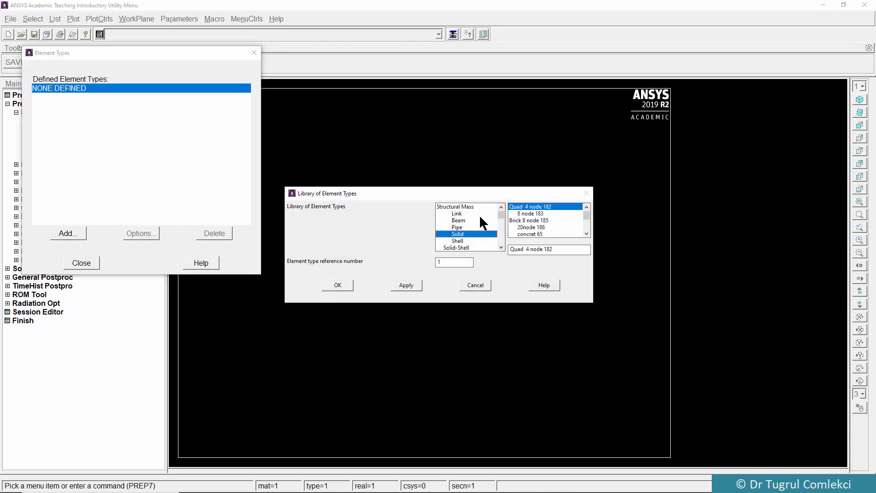
left_click(526, 213)
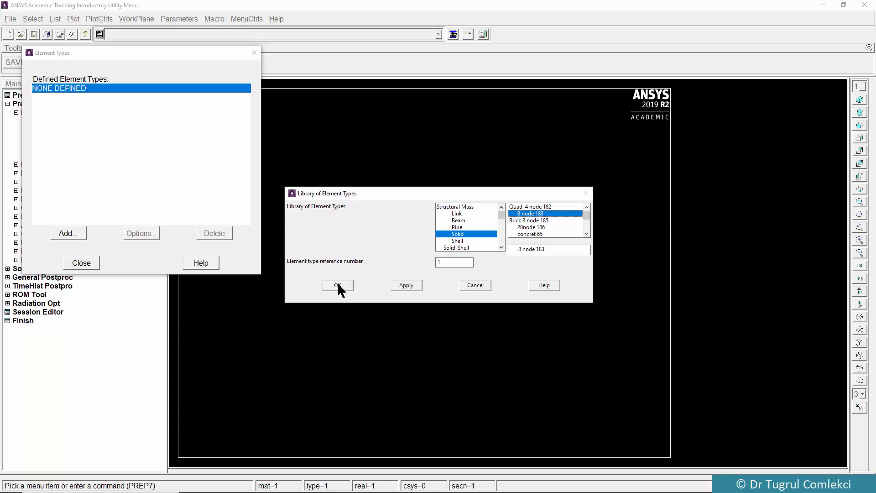
left_click(337, 284)
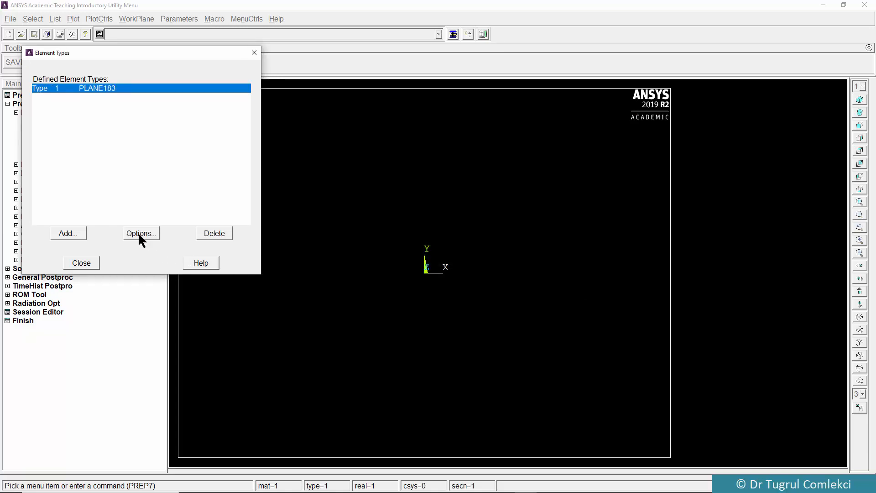
- Set PLANE183's K3 behaviour to plane strain and close the element type list
left_click(140, 233)
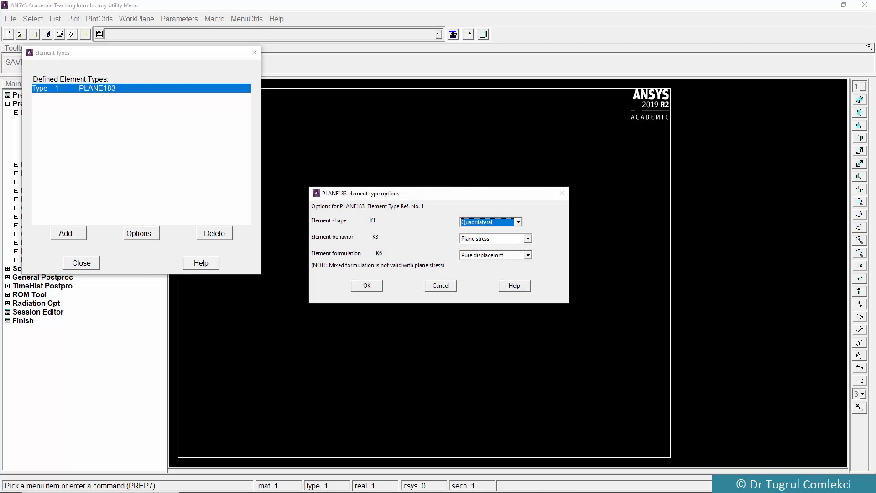
left_click(525, 238)
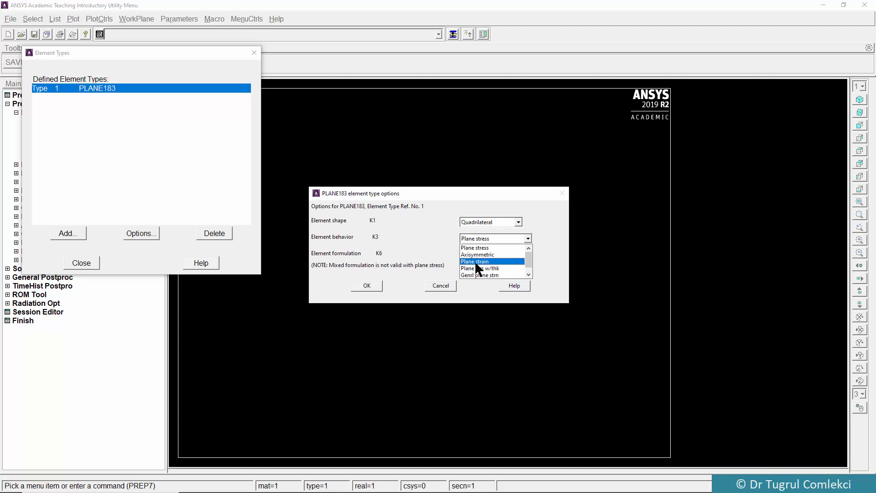
left_click(475, 260)
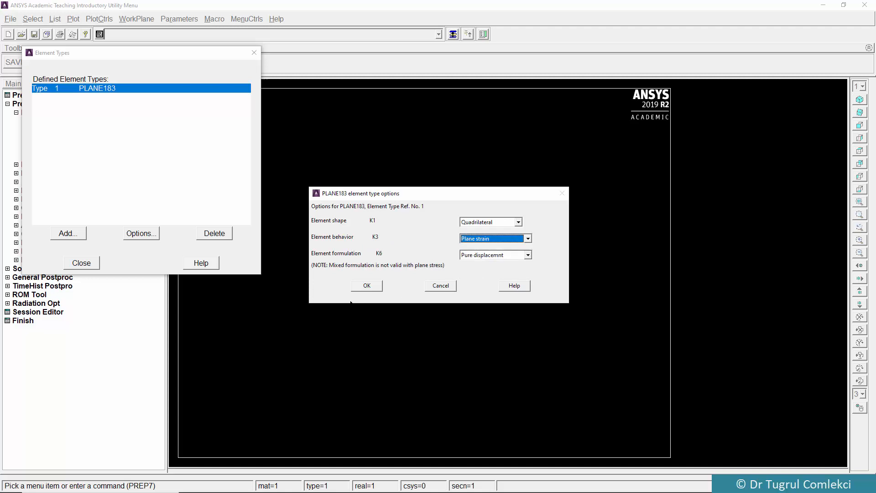
left_click(366, 286)
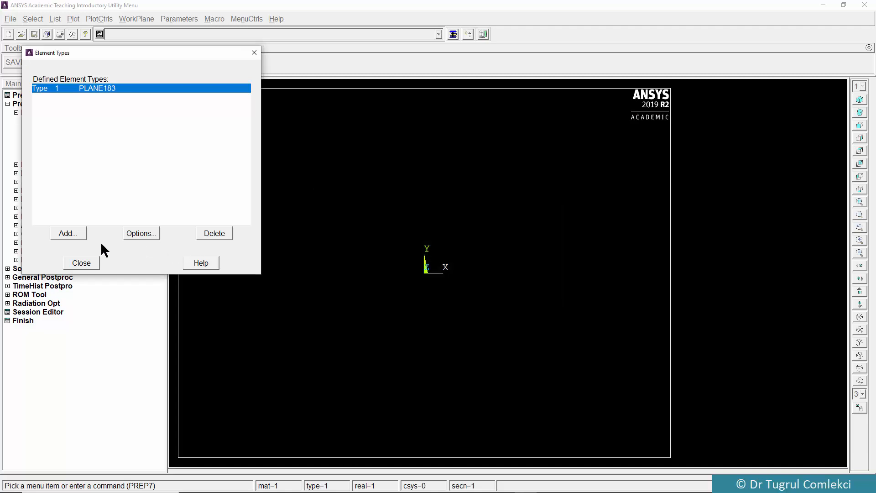
left_click(81, 263)
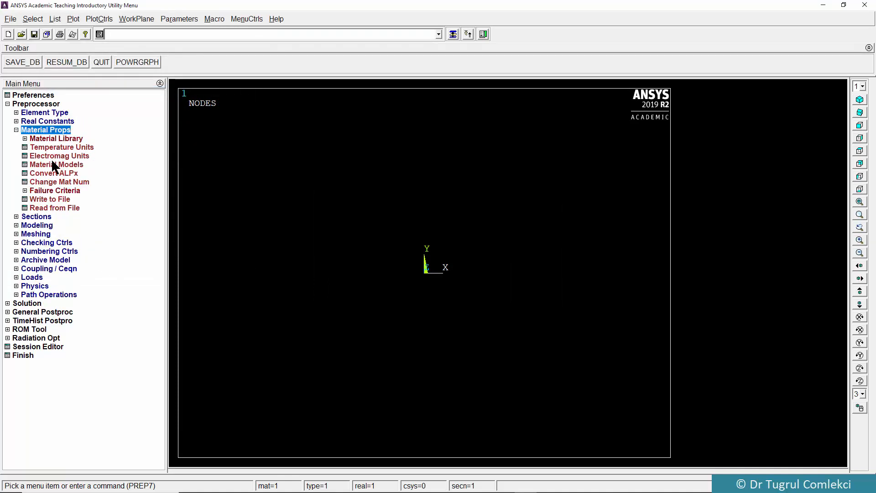
- Define material 1 as linear isotropic elastic with EX 207000 and PRXY 0.3
left_click(56, 164)
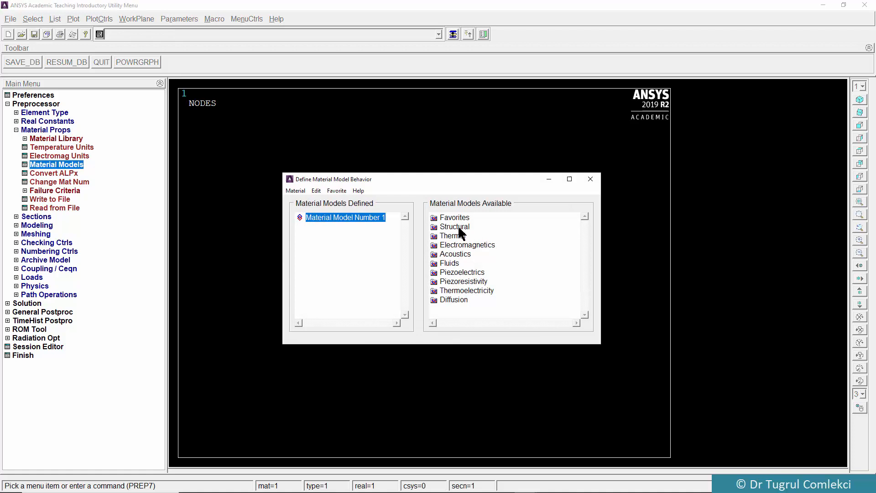
double_click(455, 226)
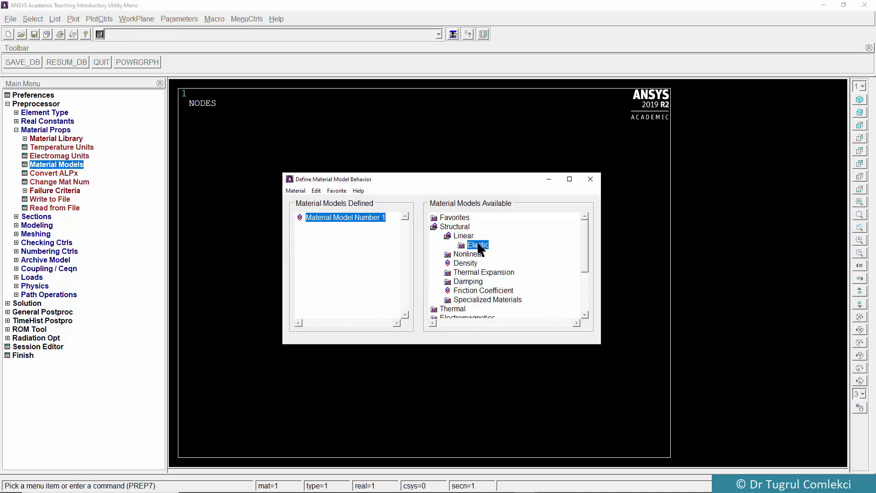
double_click(477, 245)
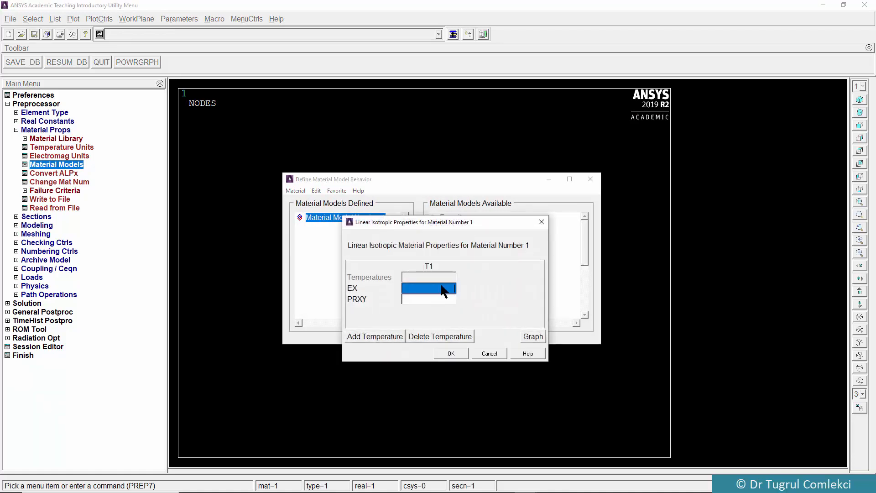
type("20700")
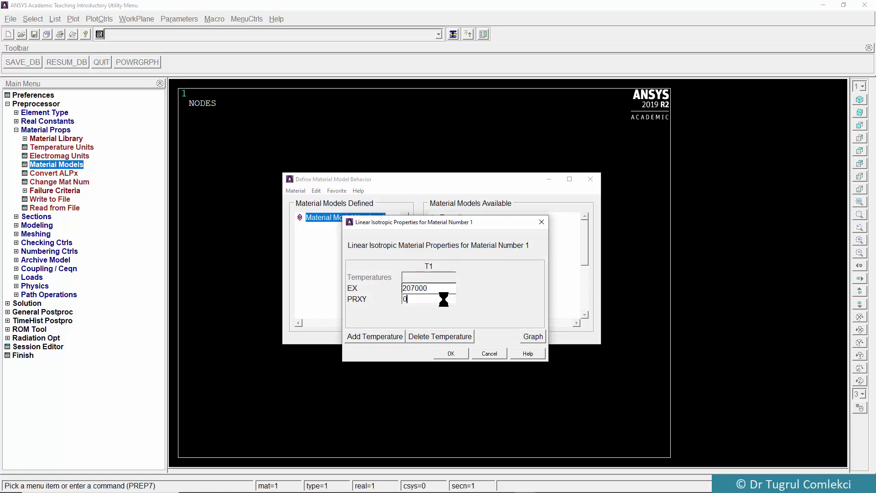
type("0.3")
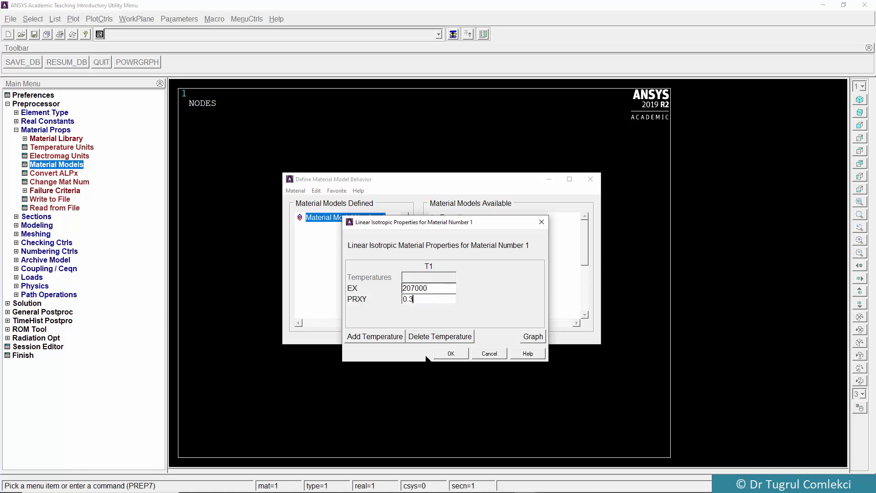
left_click(450, 352)
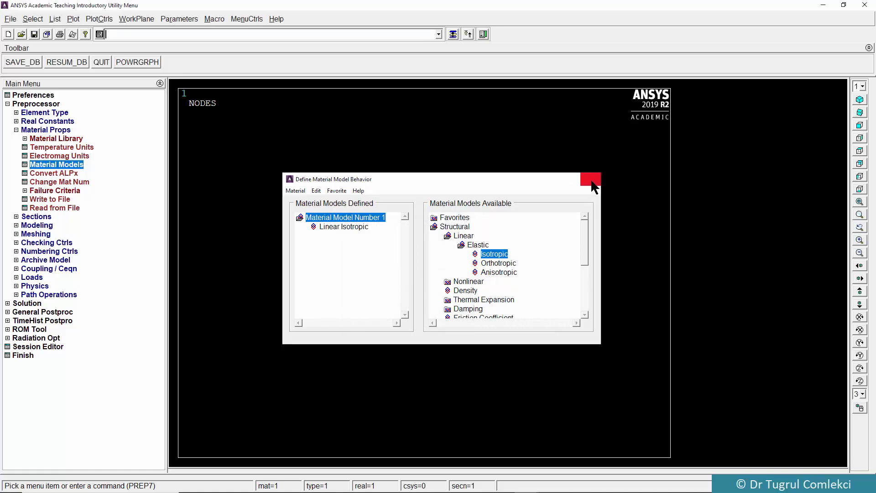
left_click(591, 181)
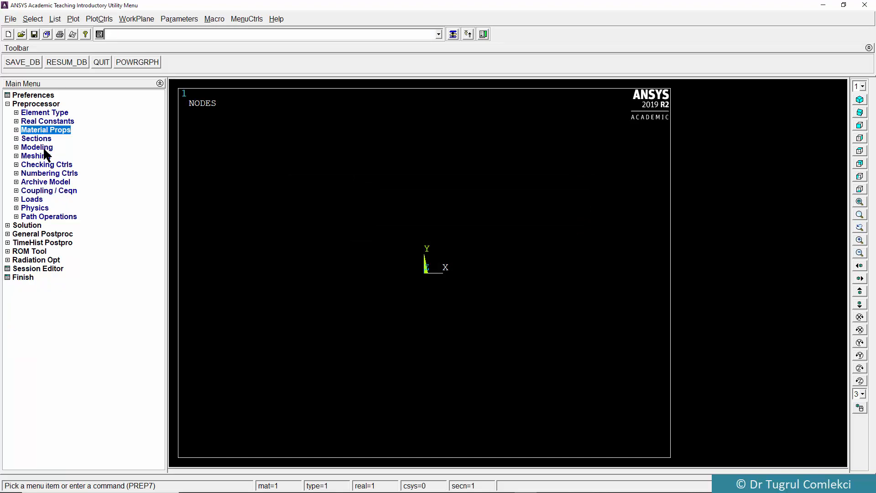
- Create keypoint 1 at the origin and keypoints 2 and 3 at X=100 and X=200
left_click(36, 147)
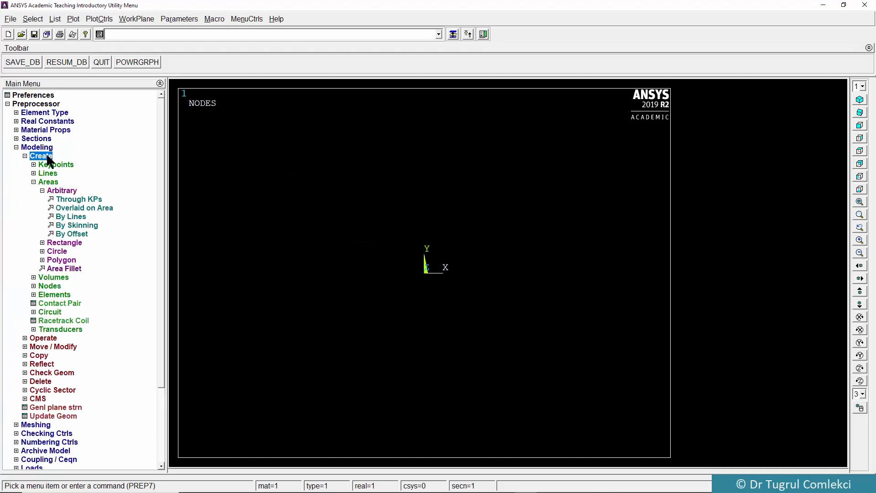
left_click(55, 164)
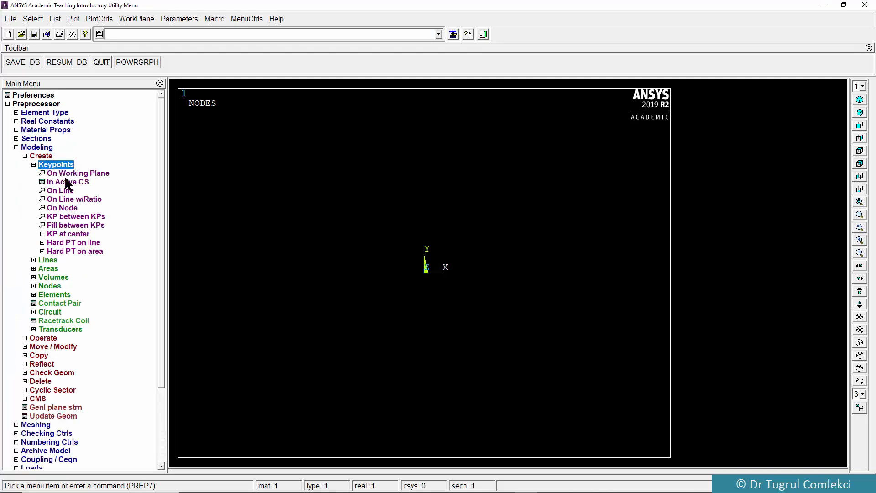
left_click(67, 181)
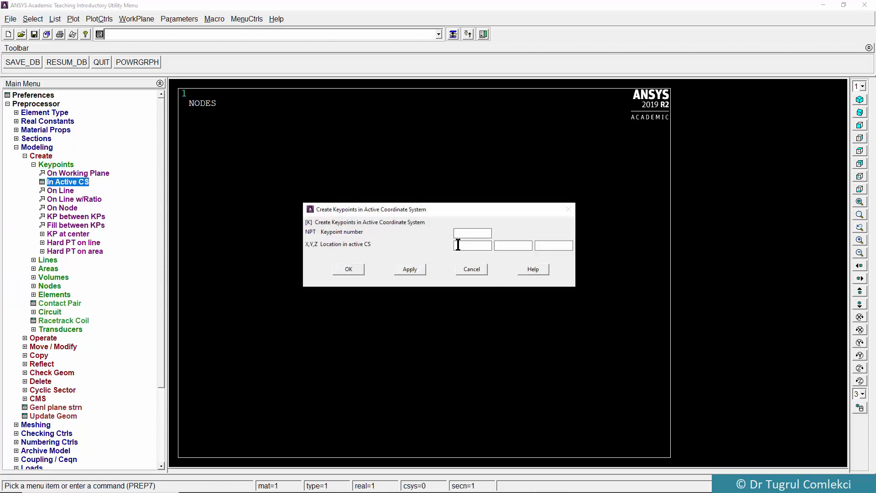
left_click(409, 268)
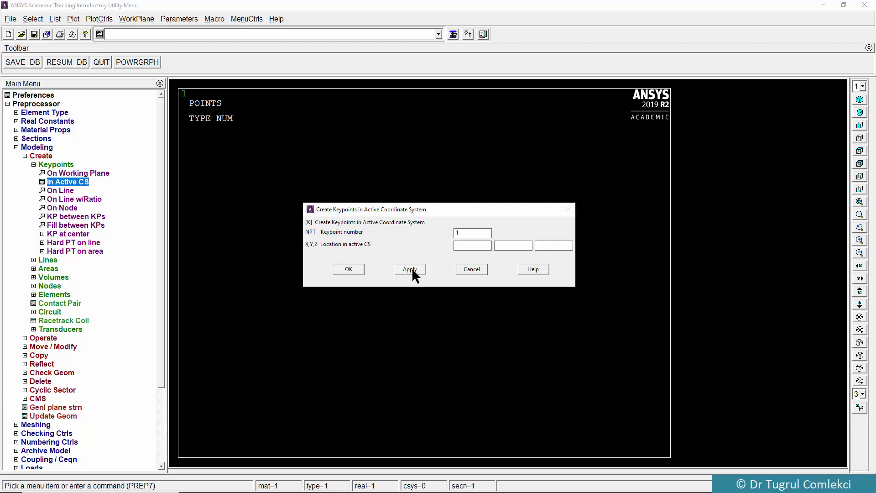
left_click(472, 232)
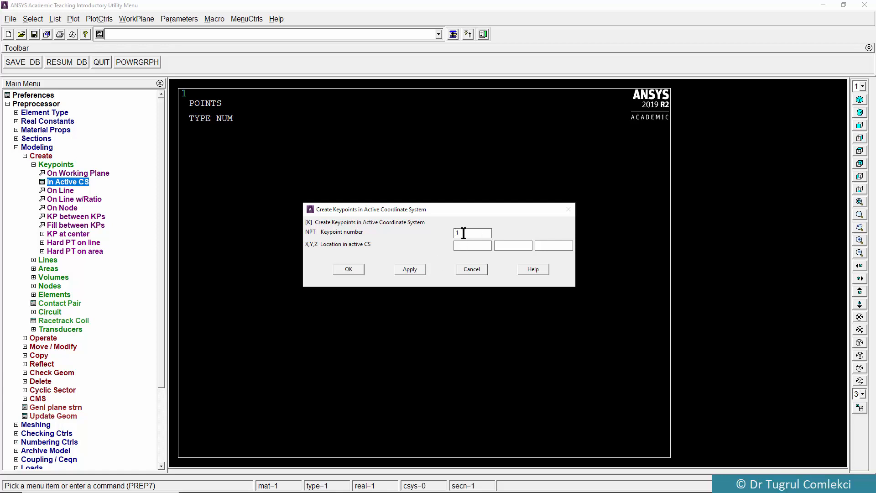
type("2")
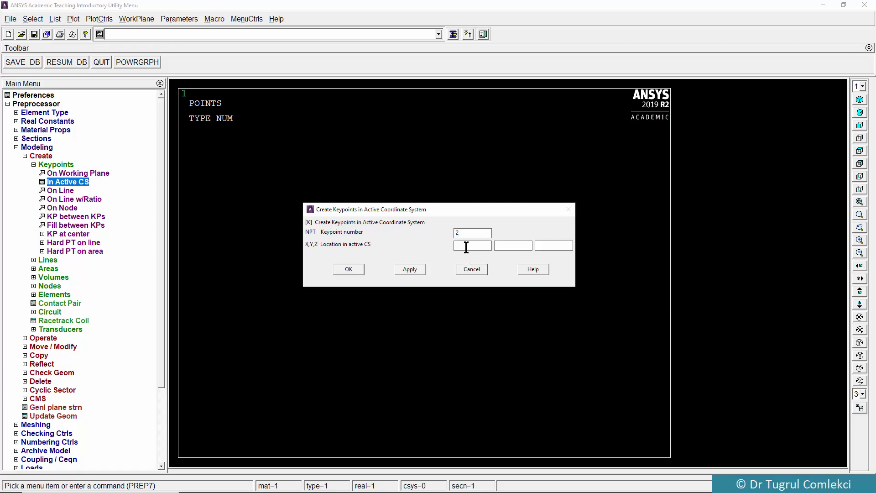
type("100")
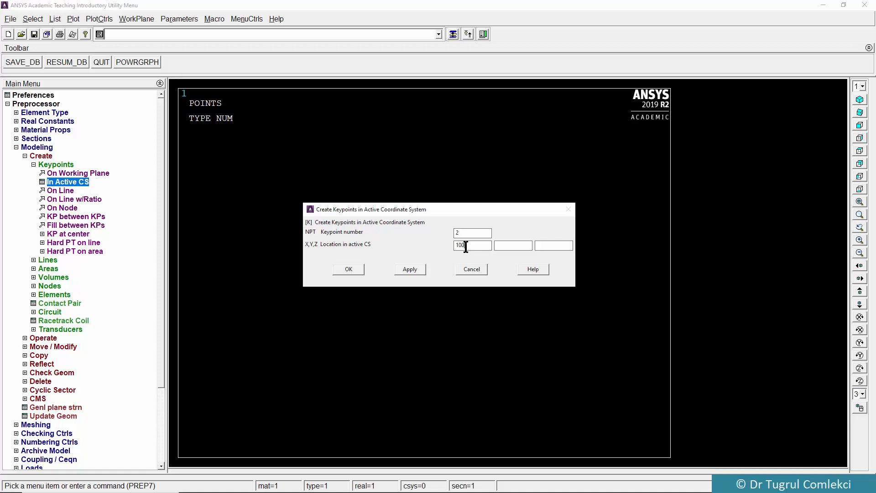
left_click(409, 268)
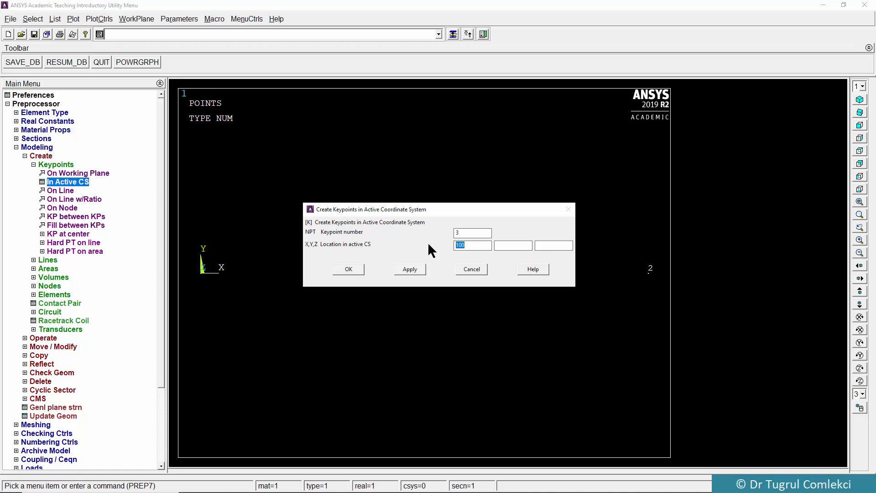
type("200")
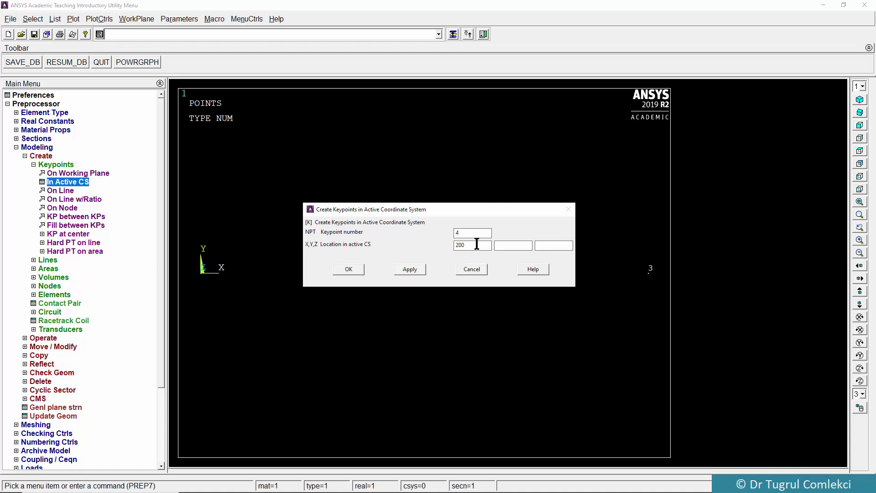
- Create keypoints 4 and 5 on the Y axis at Y=100 and Y=200
left_click(512, 245)
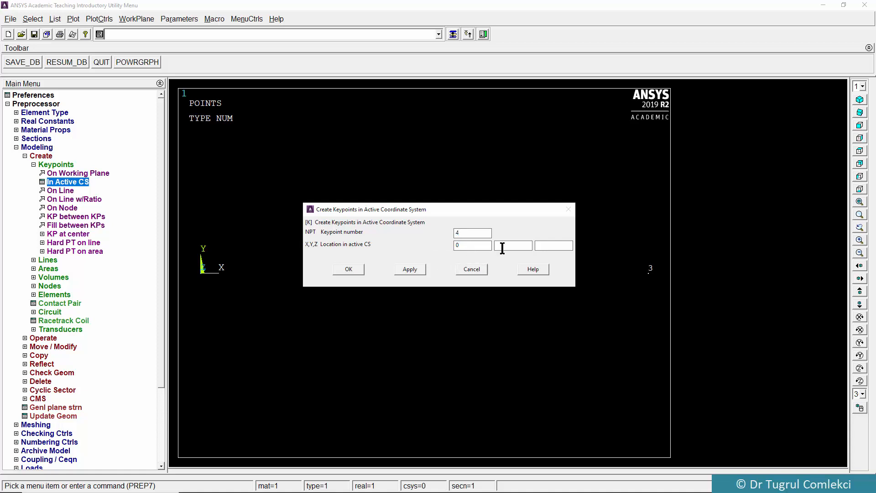
type("100")
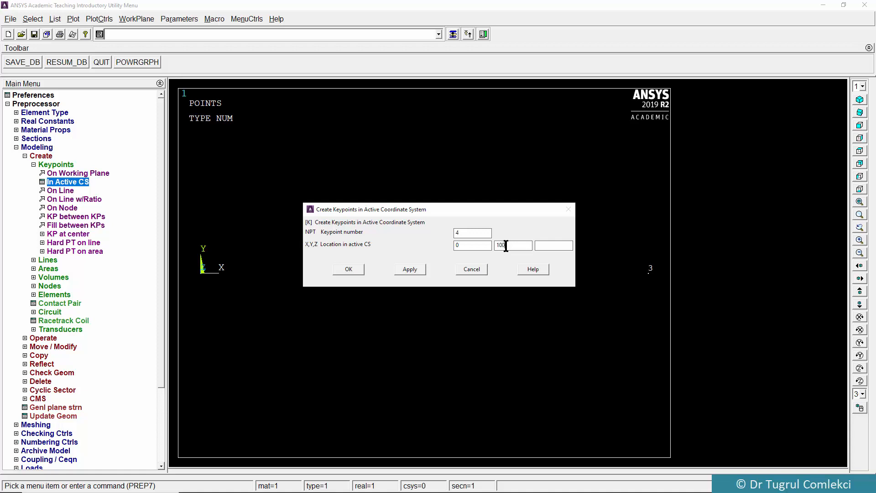
left_click(410, 268)
type("200")
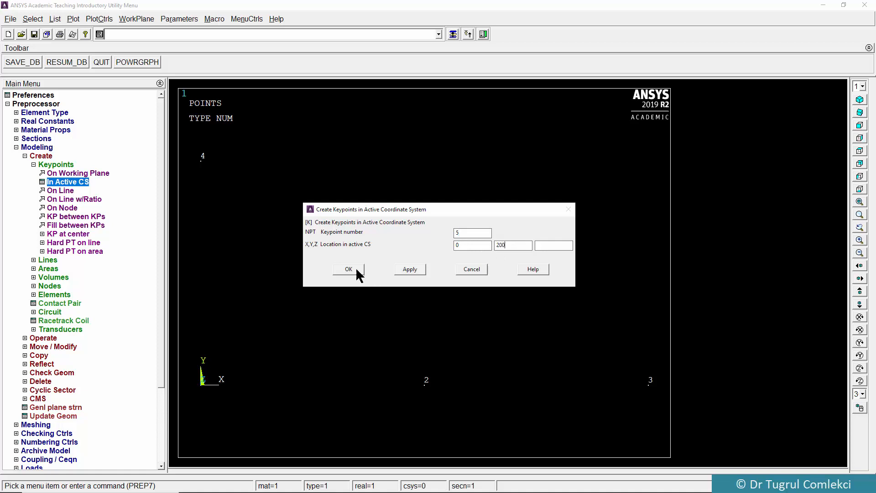
left_click(347, 268)
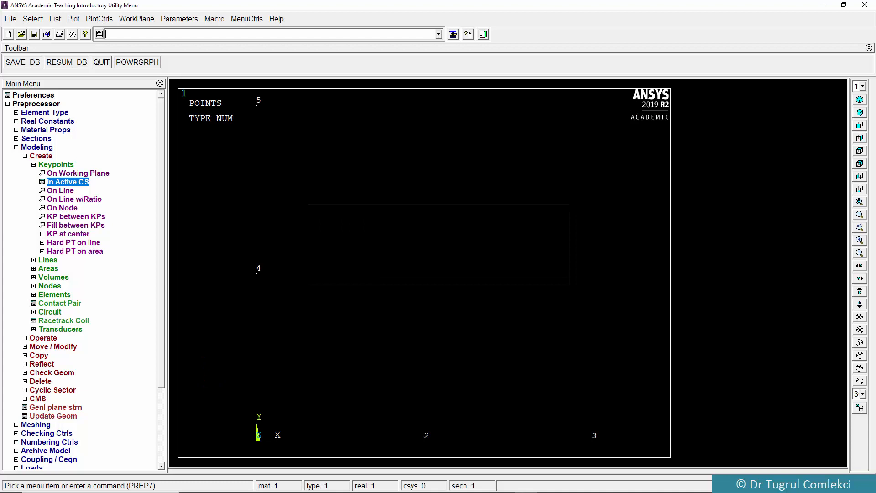
mouse_move(435, 468)
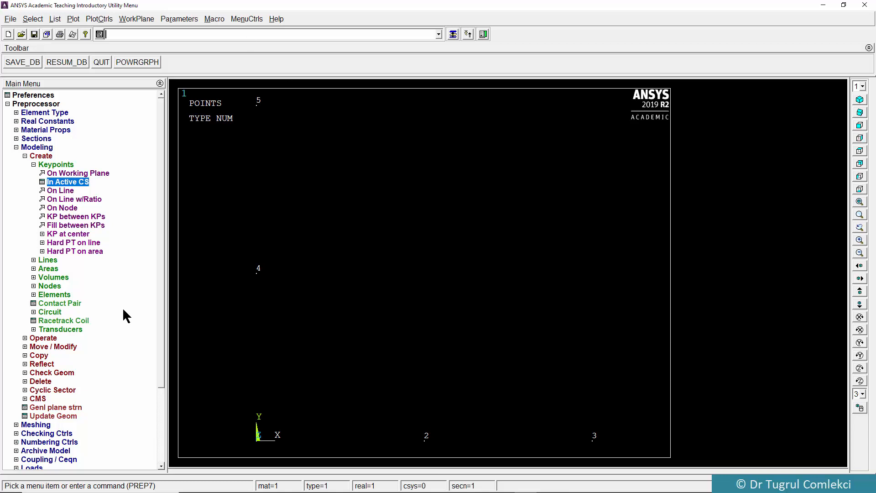
mouse_move(77, 281)
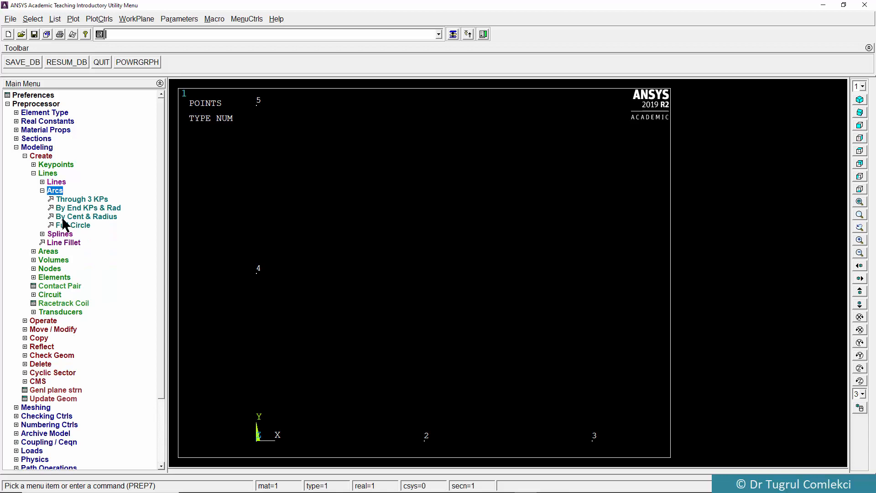
mouse_move(76, 211)
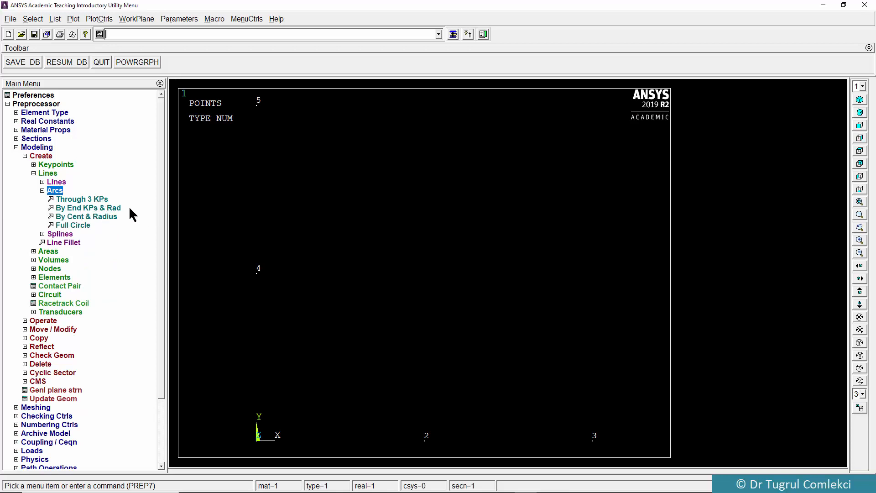
- Draw the inner arc of radius 100 from keypoint 2 to 4 about keypoint 1
left_click(87, 208)
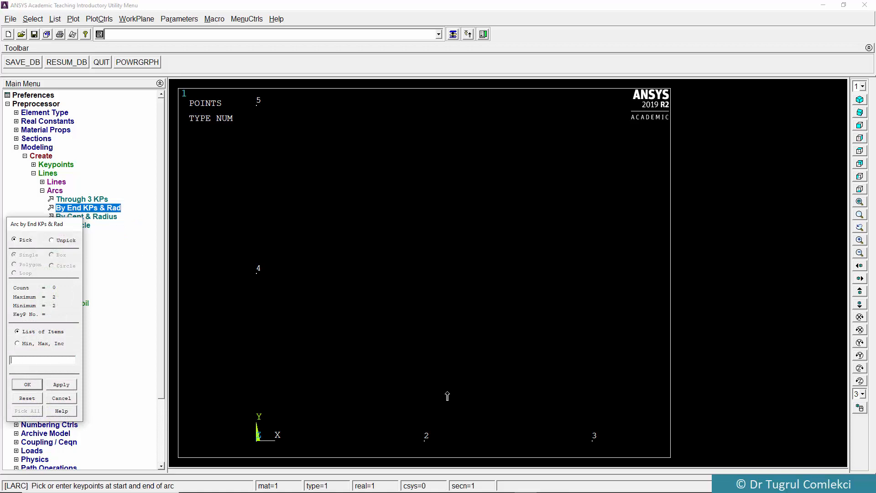
mouse_move(422, 446)
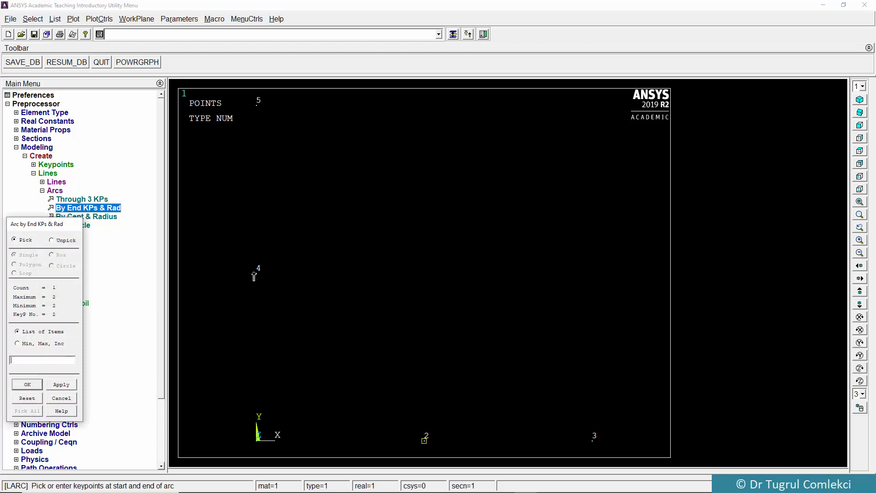
left_click(254, 274)
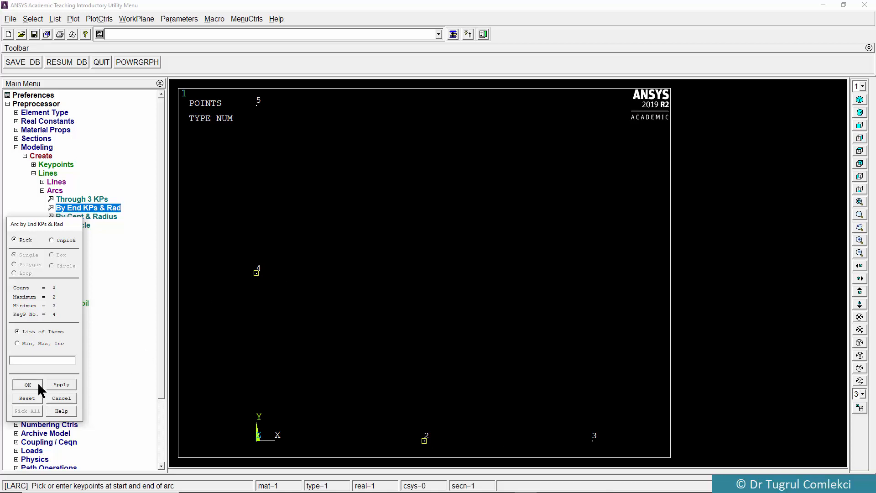
left_click(27, 384)
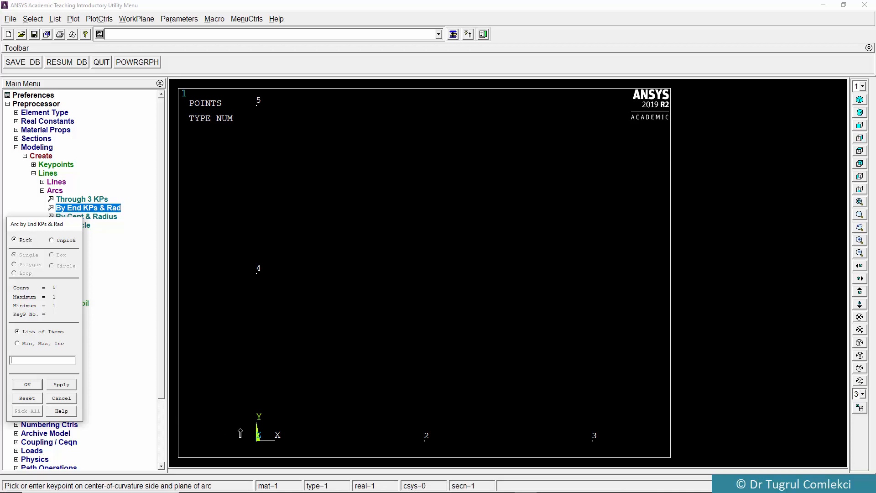
left_click(257, 444)
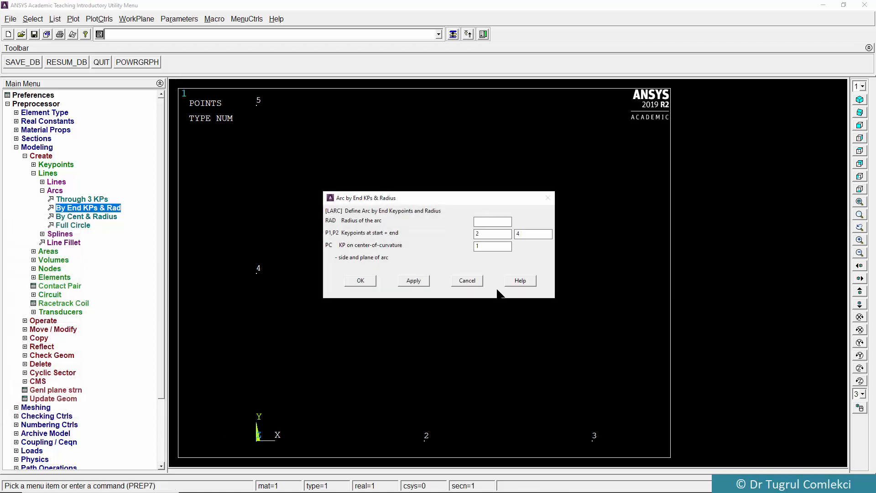
type("1")
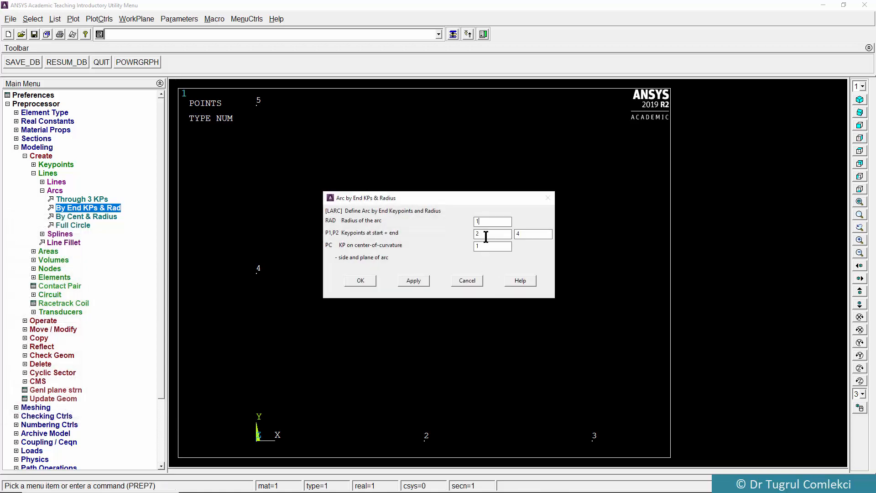
type("100")
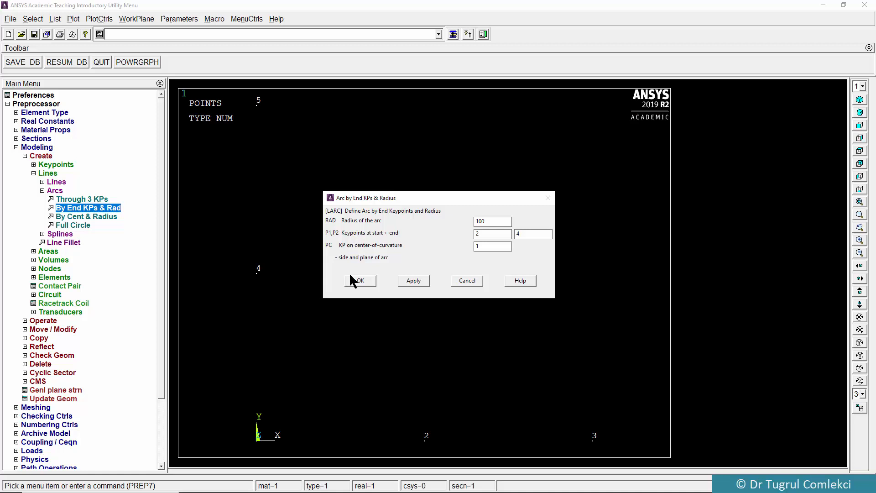
left_click(359, 280)
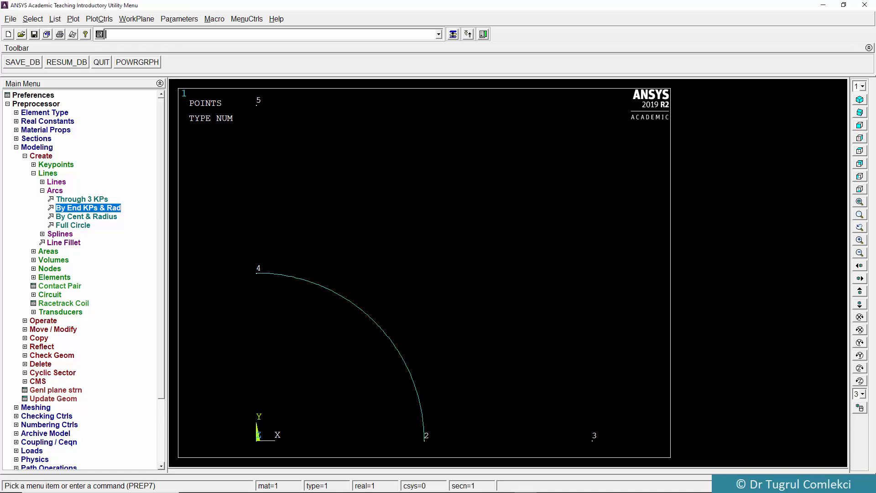
mouse_move(99, 223)
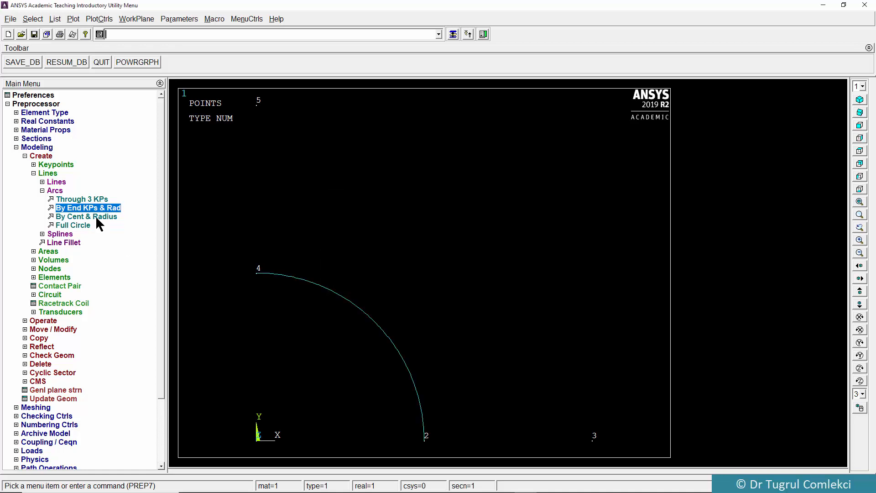
- Draw the outer arc of radius 200 from keypoint 3 to 5 about keypoint 1
left_click(88, 207)
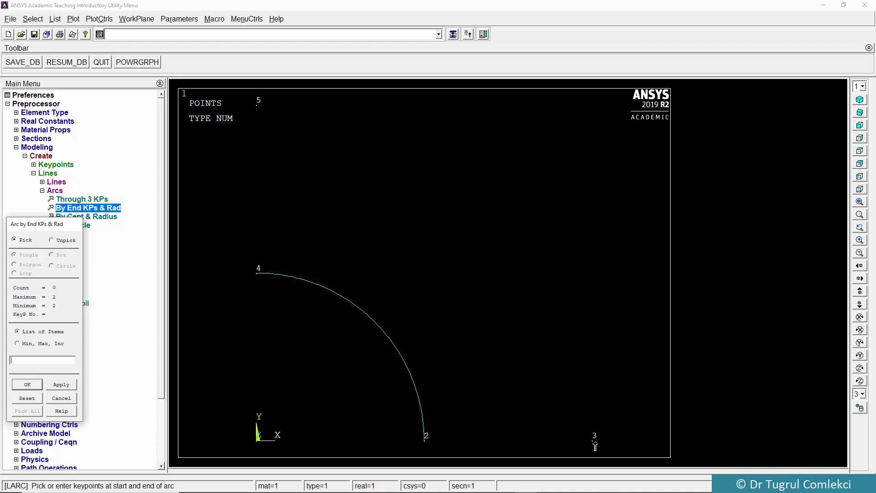
left_click(593, 440)
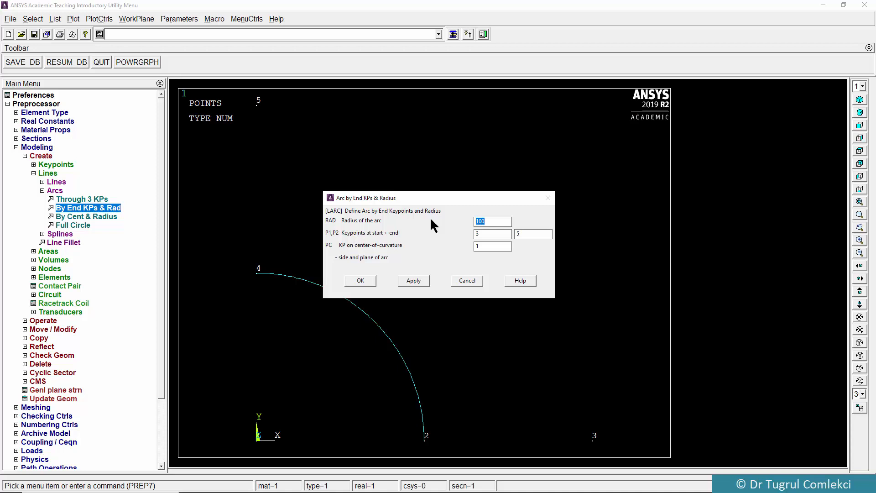
type("200")
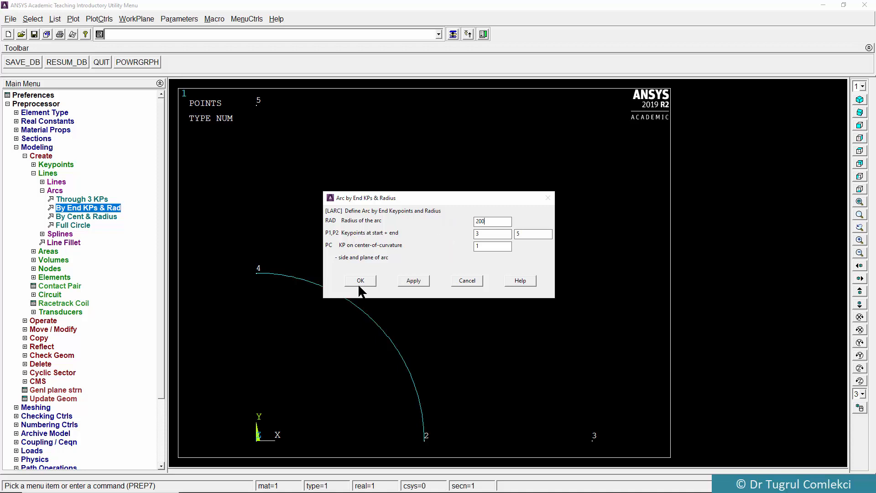
left_click(359, 281)
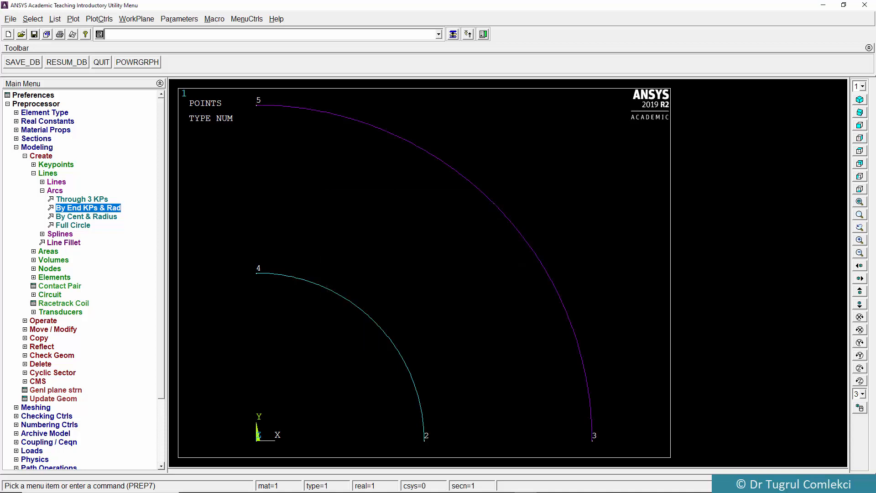
left_click(56, 181)
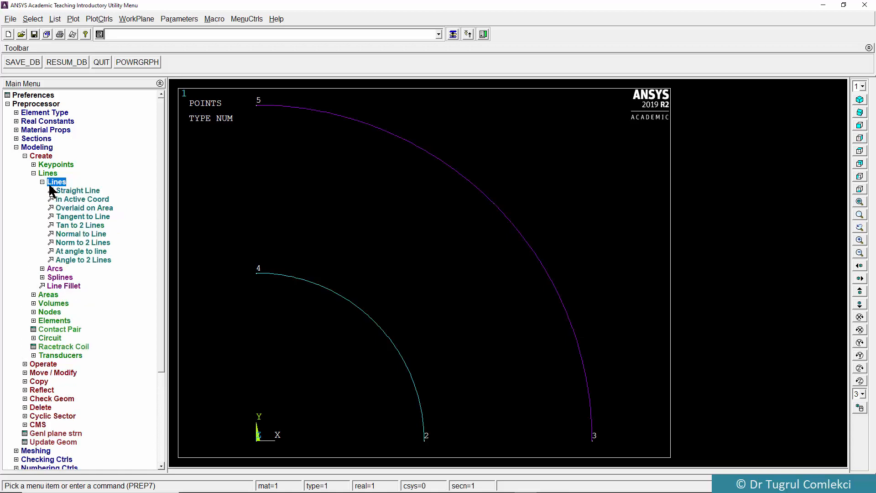
- Draw straight lines joining keypoints 2–3 and 4–5 to close the quarter-ring outline
left_click(79, 190)
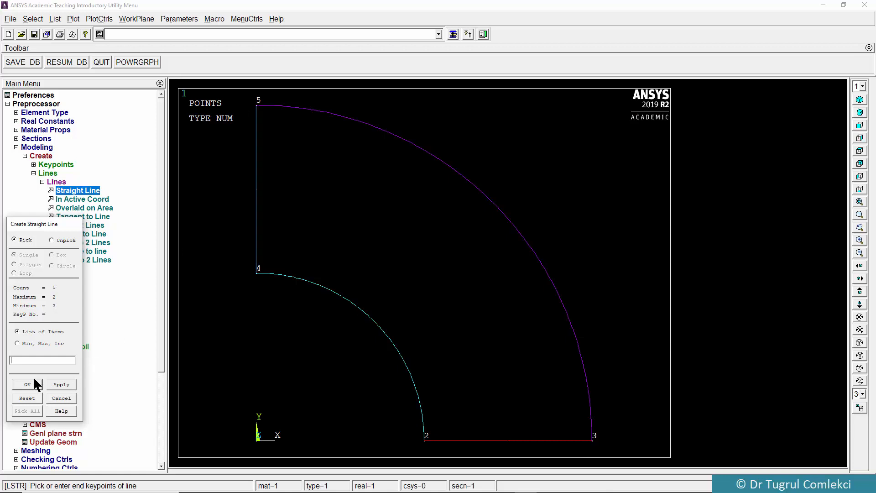
left_click(60, 397)
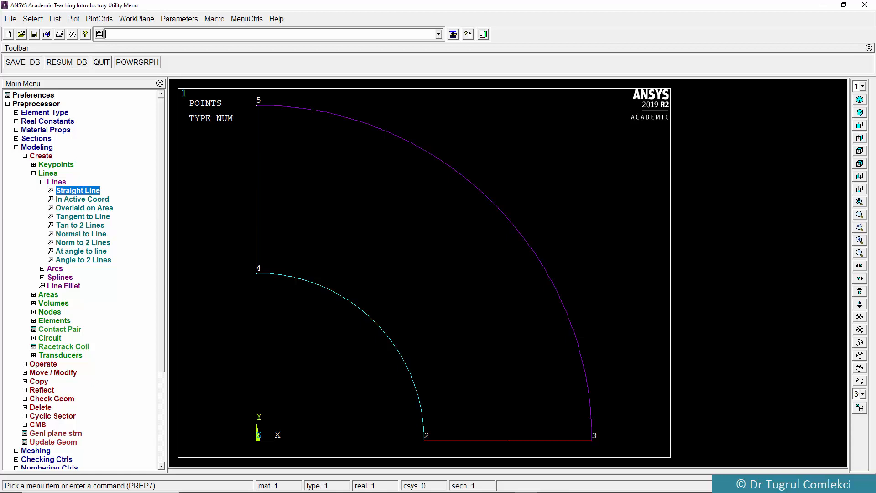
mouse_move(110, 252)
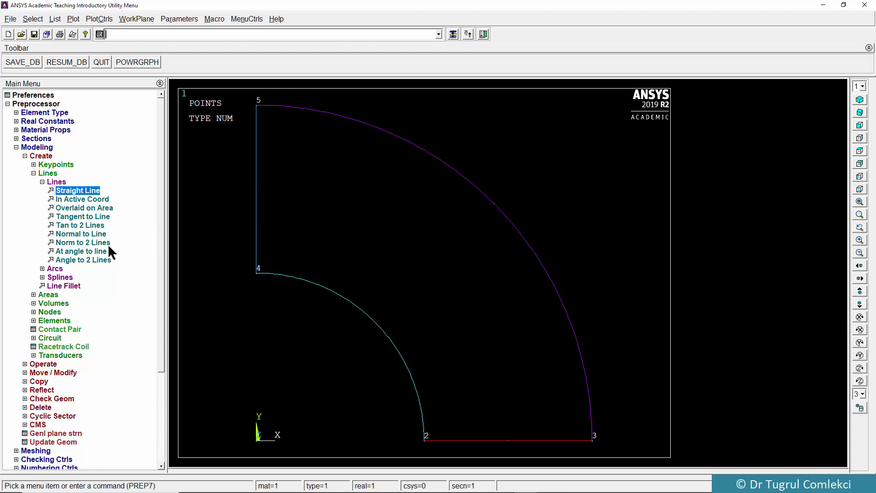
left_click(48, 181)
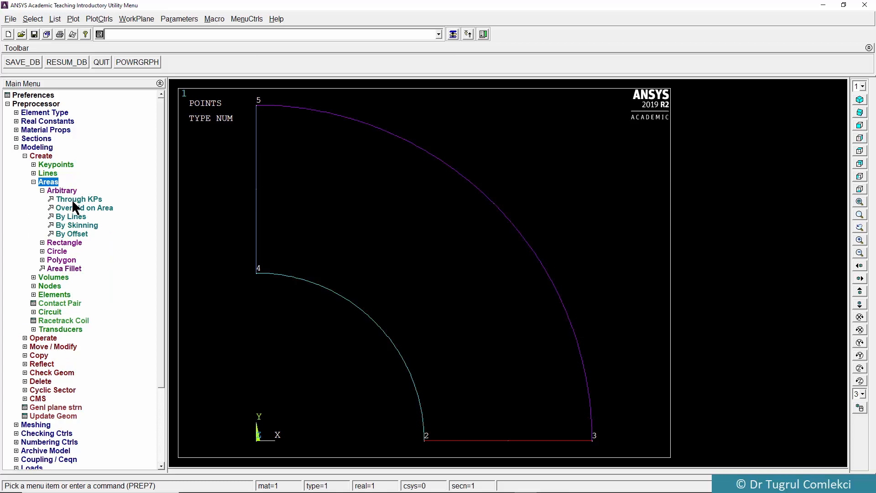
- Create the quarter-ring area from its four boundary lines
left_click(70, 216)
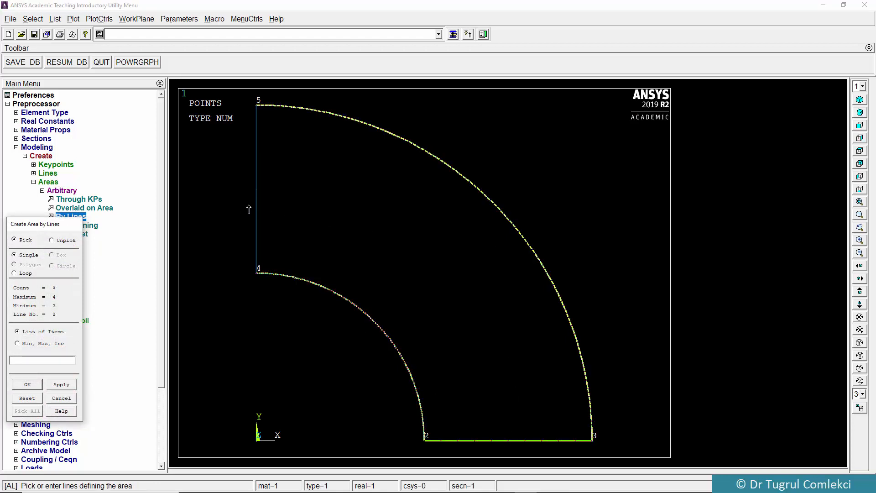
left_click(27, 384)
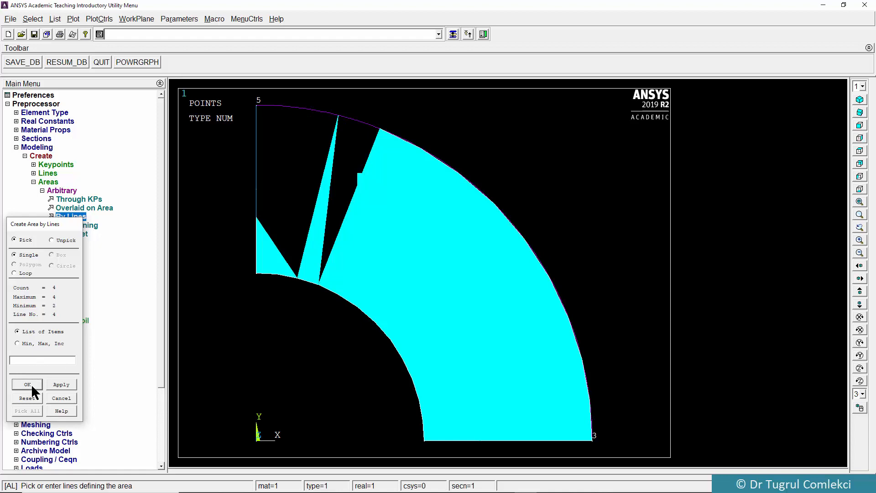
left_click(26, 384)
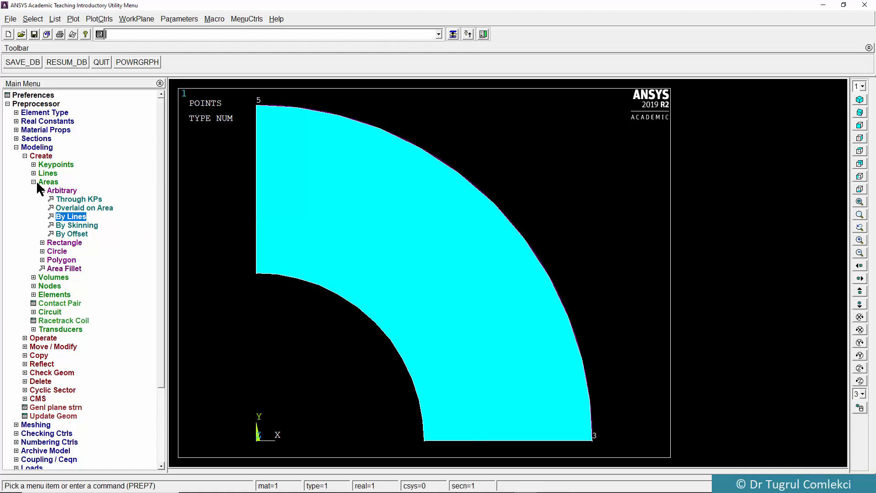
left_click(73, 18)
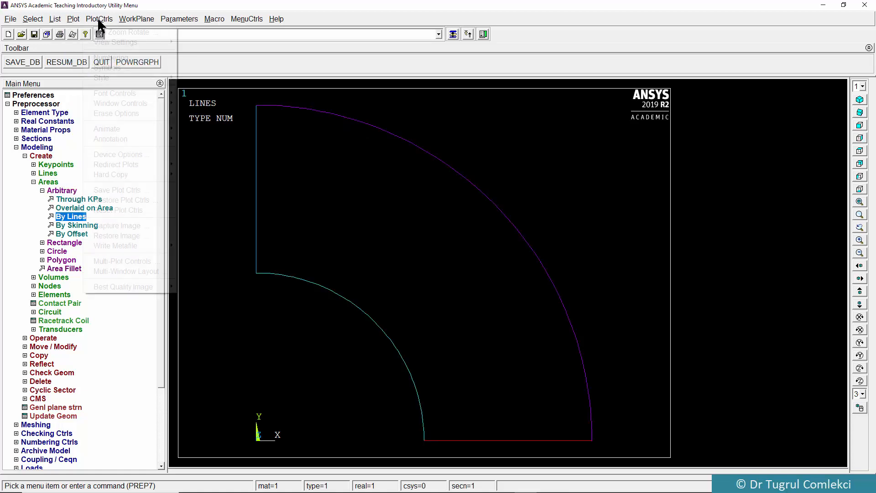
- Turn on keypoint and line numbering so lines L1–L4 are labelled on the plot
left_click(111, 57)
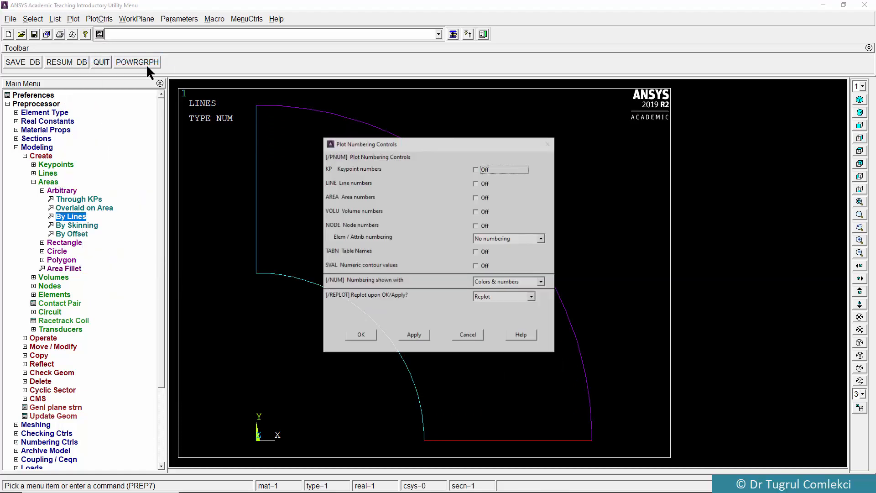
left_click(475, 168)
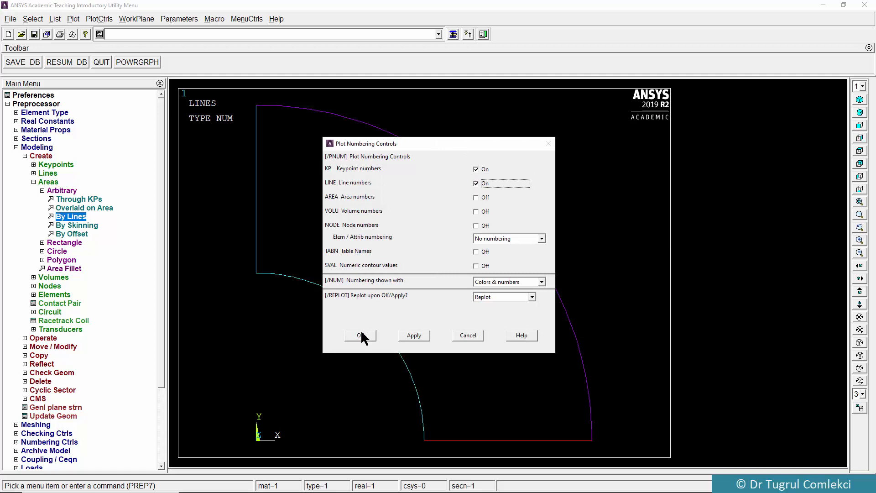
left_click(358, 335)
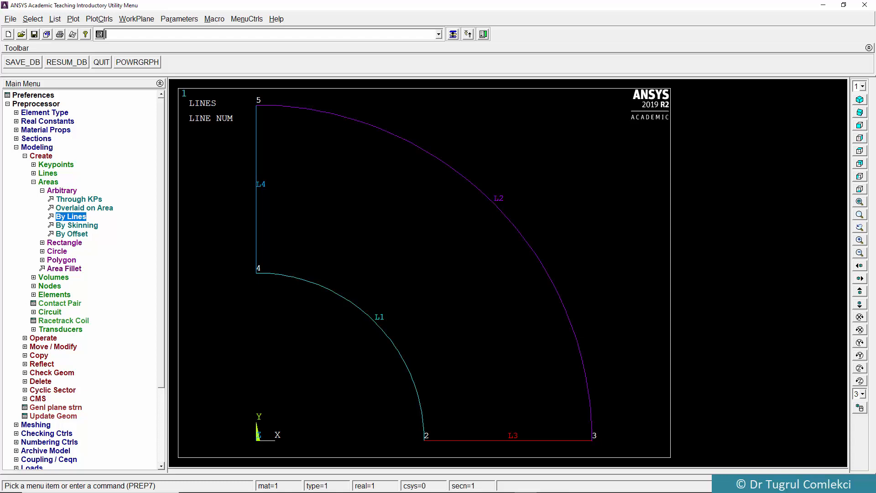
mouse_move(35, 171)
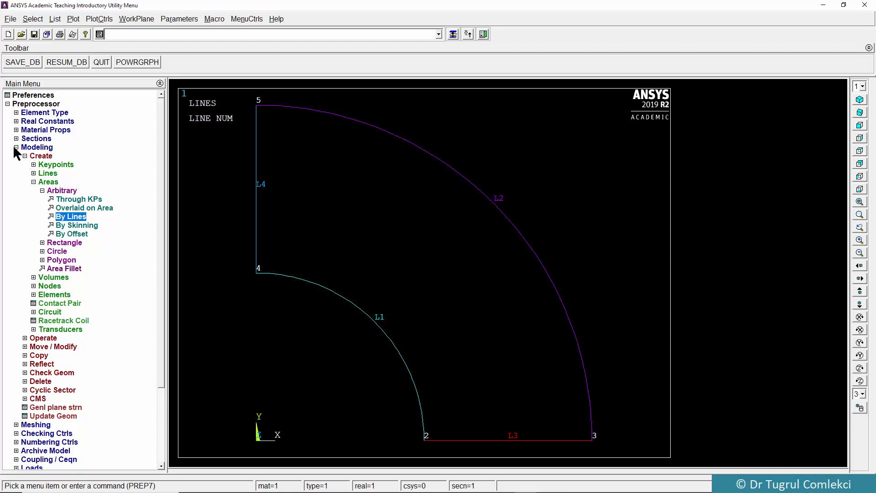
- Accept PLANE183 type 1 and material 1 as the default mesh attributes
left_click(37, 147)
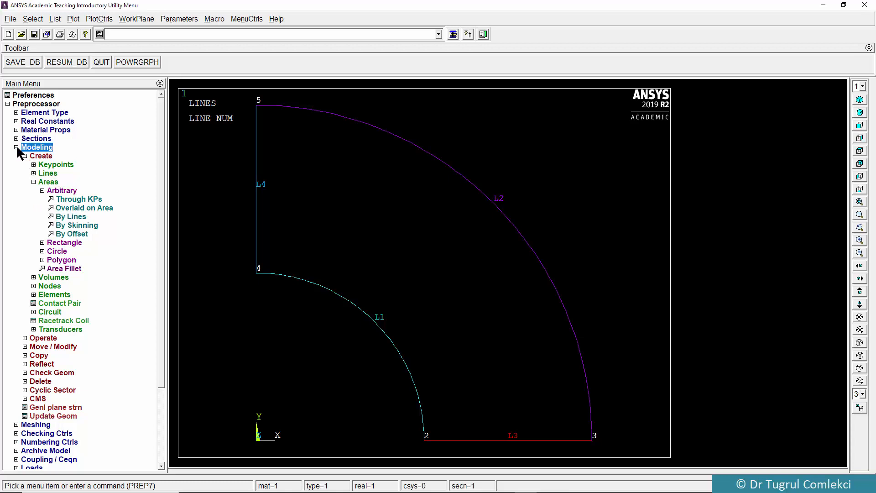
left_click(35, 156)
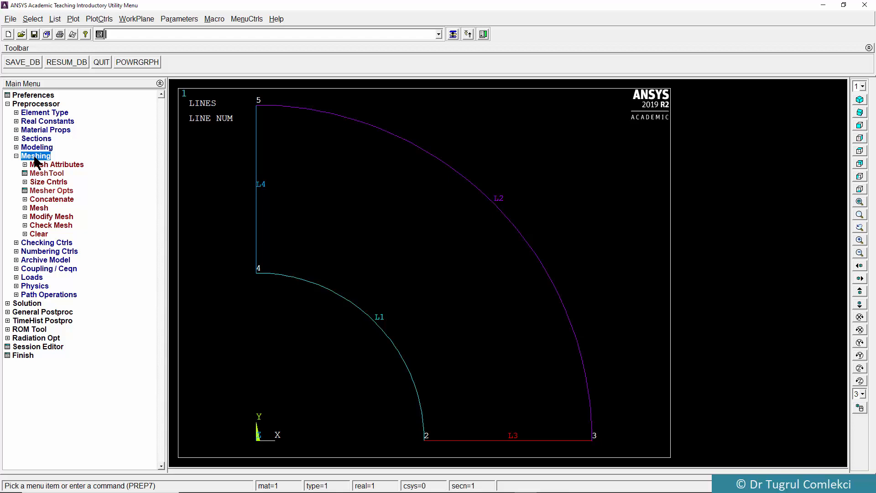
mouse_move(59, 170)
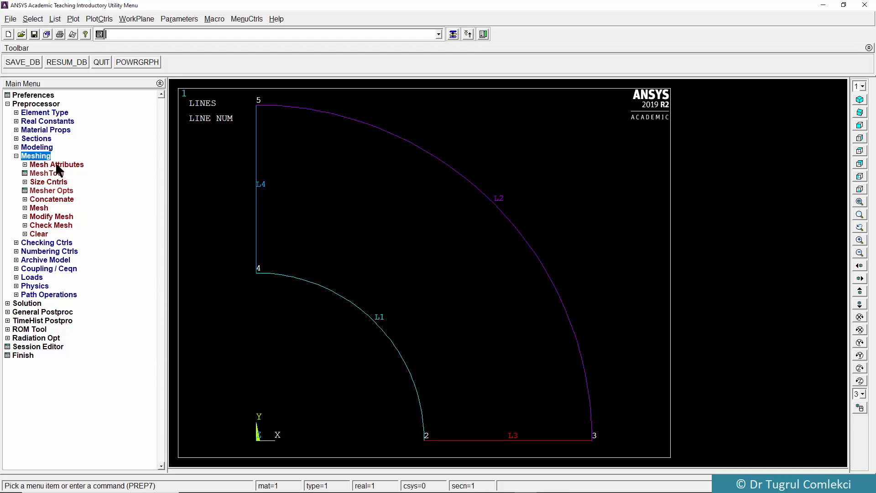
left_click(63, 173)
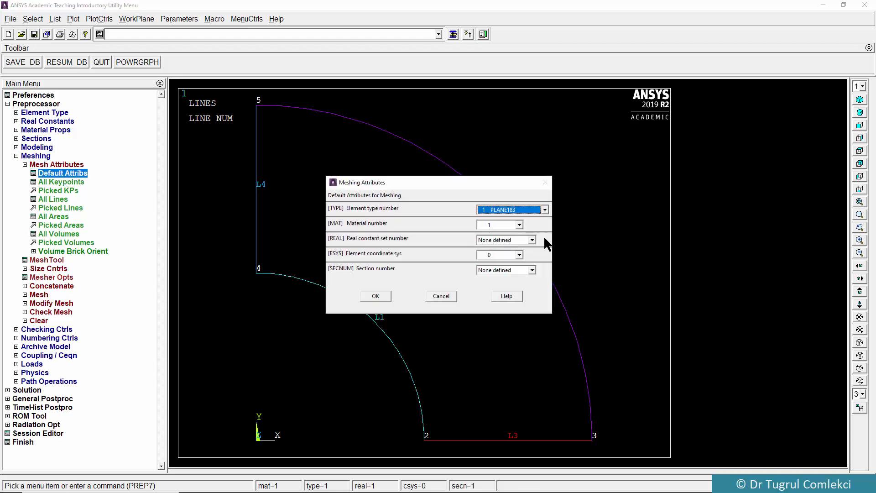
mouse_move(522, 218)
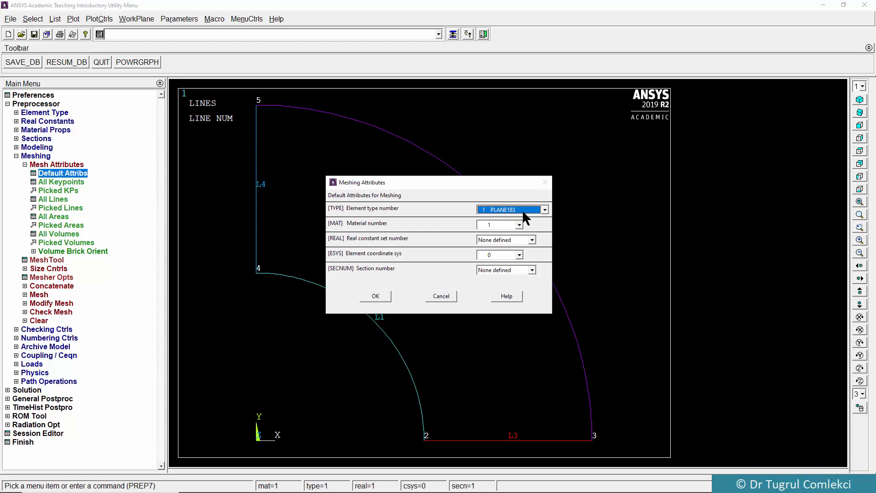
mouse_move(420, 309)
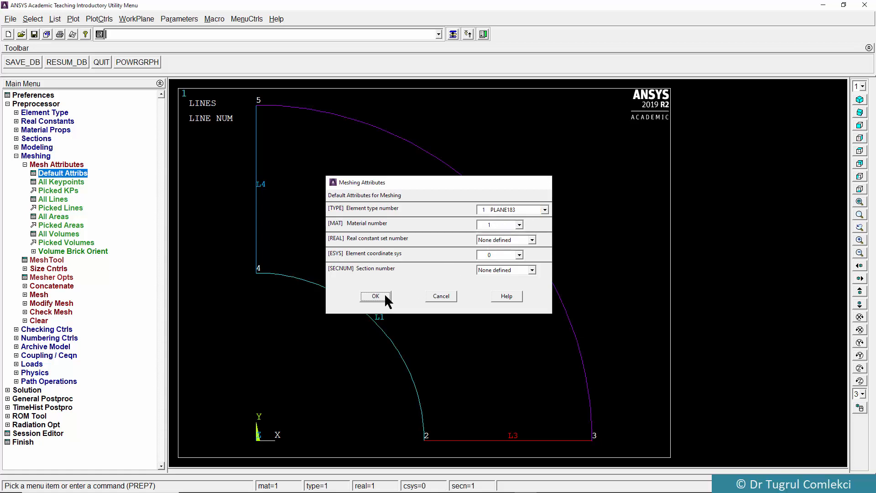
left_click(375, 296)
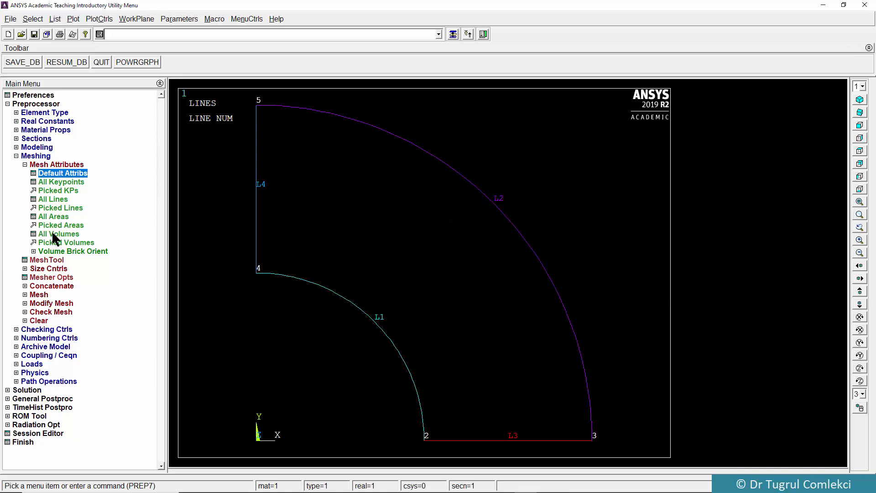
- In the MeshTool set the area element edge length to 10 with mapped quad meshing
left_click(46, 260)
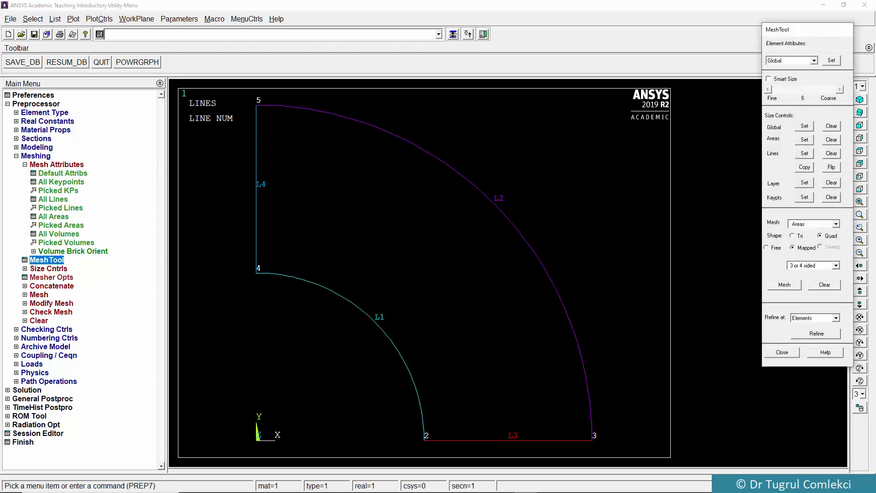
mouse_move(782, 143)
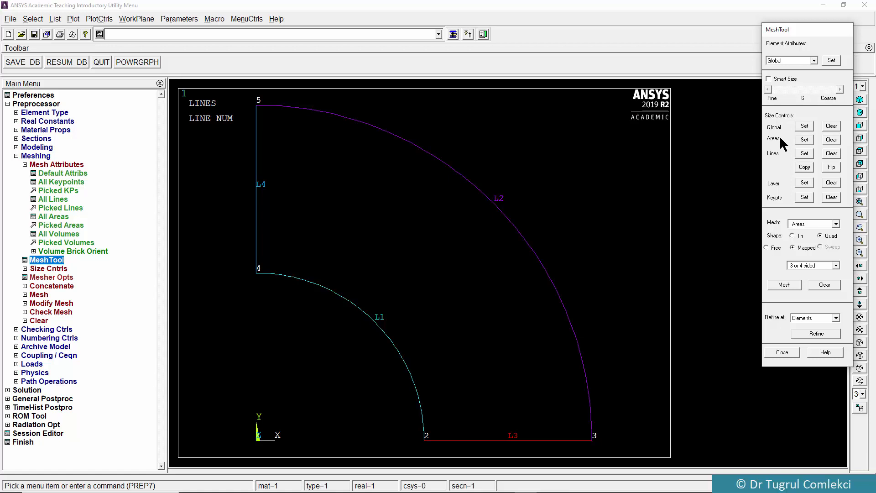
mouse_move(803, 141)
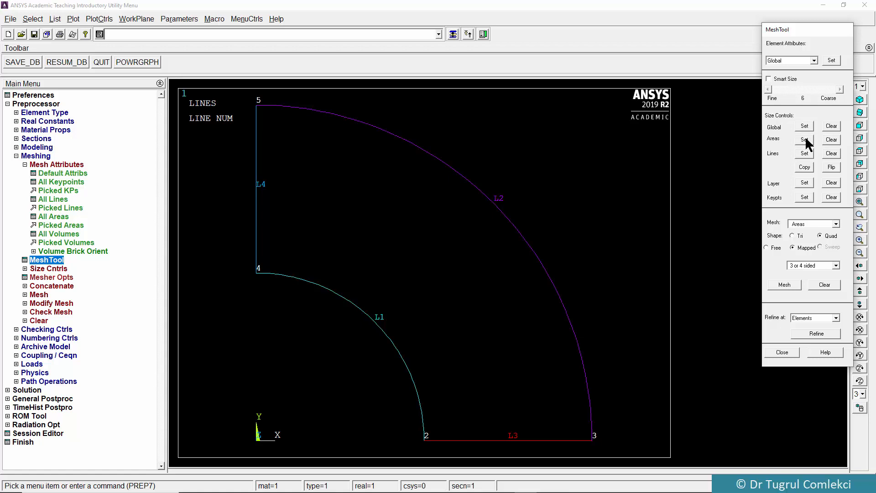
left_click(805, 139)
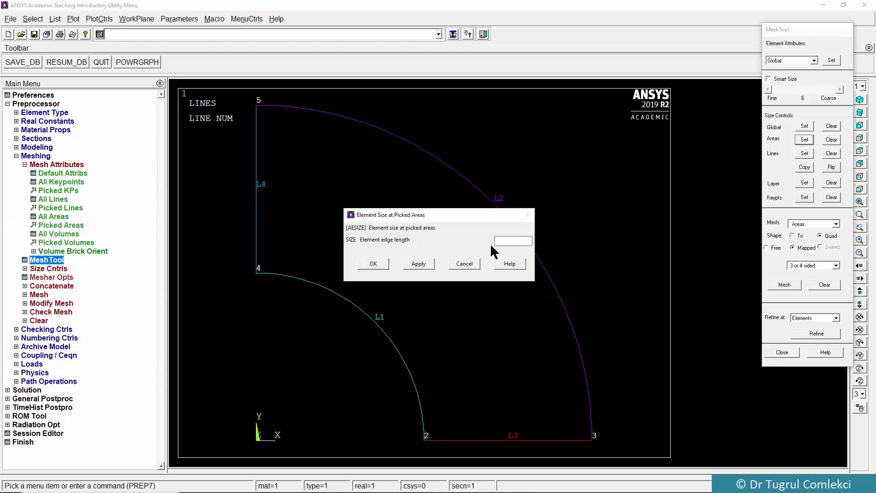
type("10")
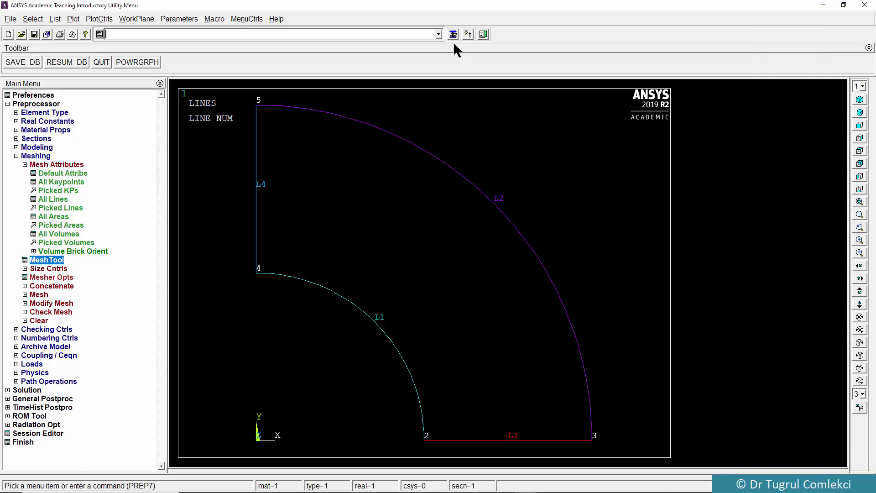
left_click(46, 260)
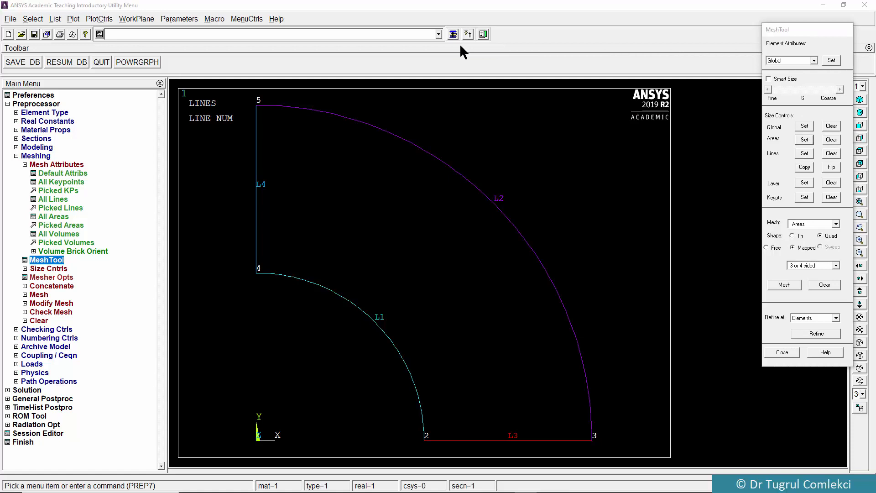
mouse_move(779, 122)
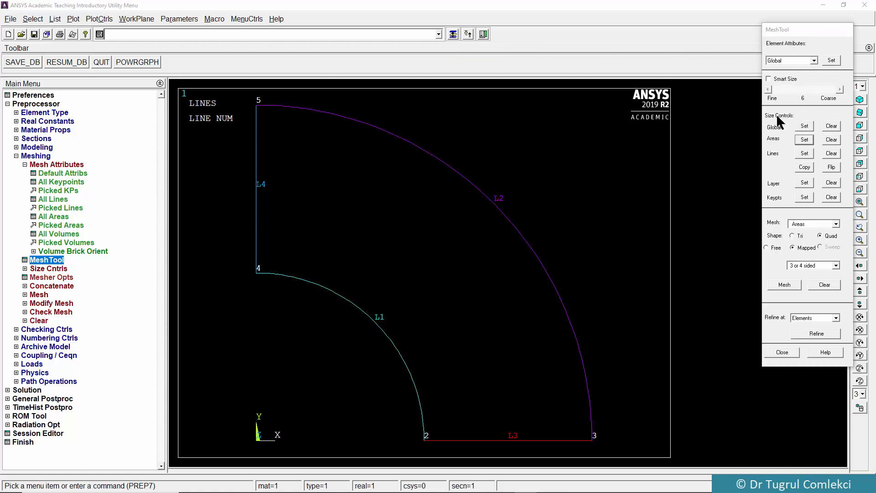
mouse_move(803, 229)
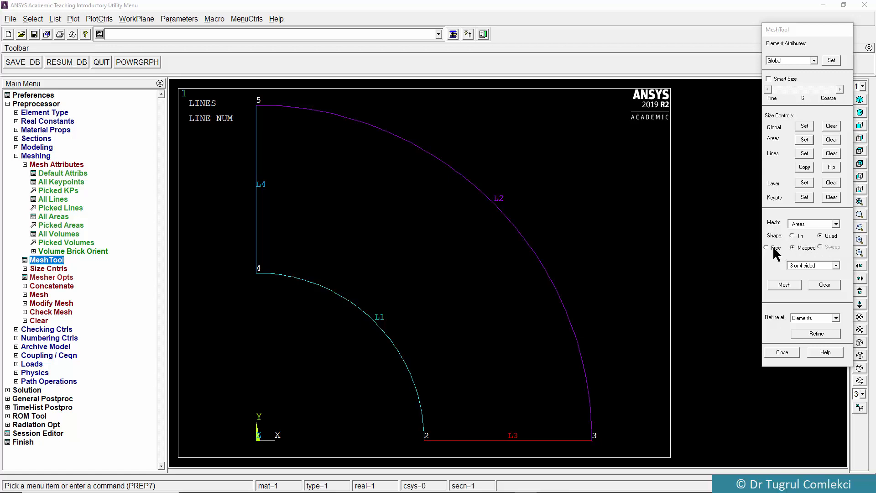
left_click(792, 247)
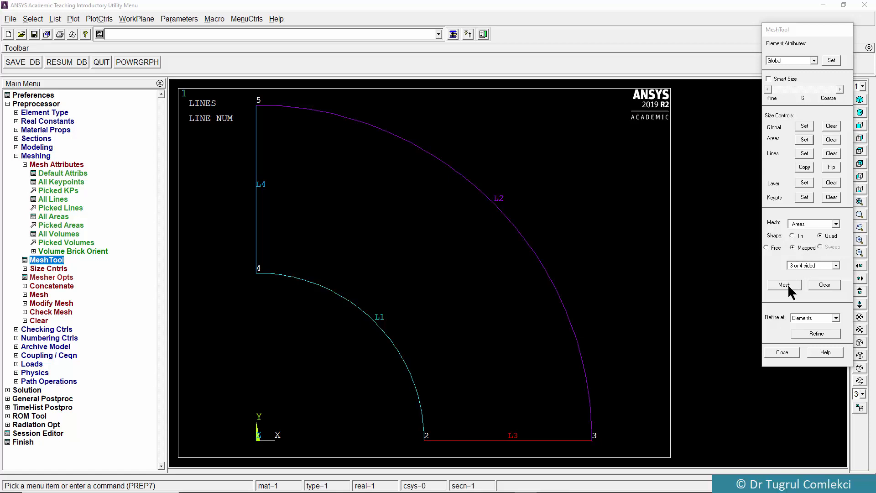
- Mesh the picked quarter-ring area from MeshTool into mapped quadrilateral elements
left_click(783, 285)
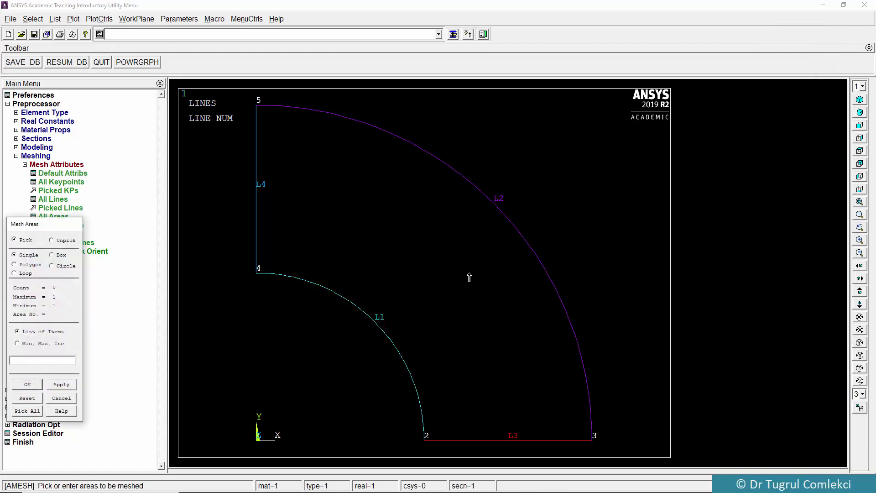
left_click(469, 278)
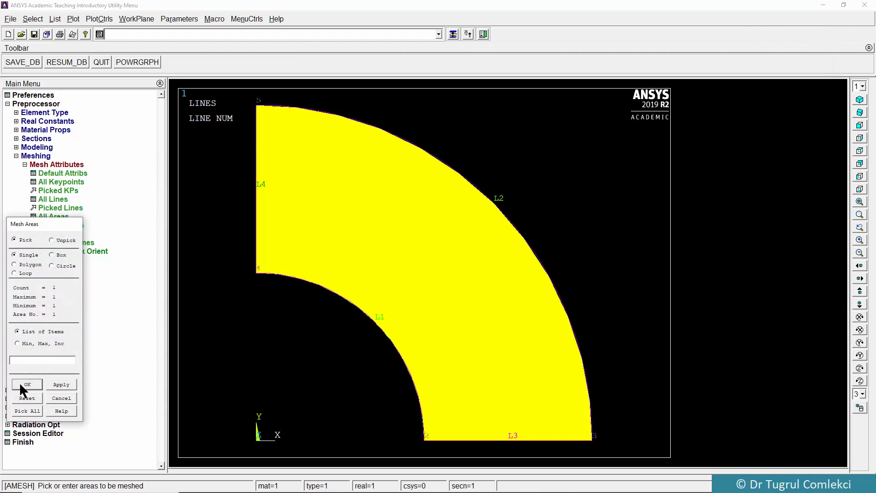
left_click(26, 384)
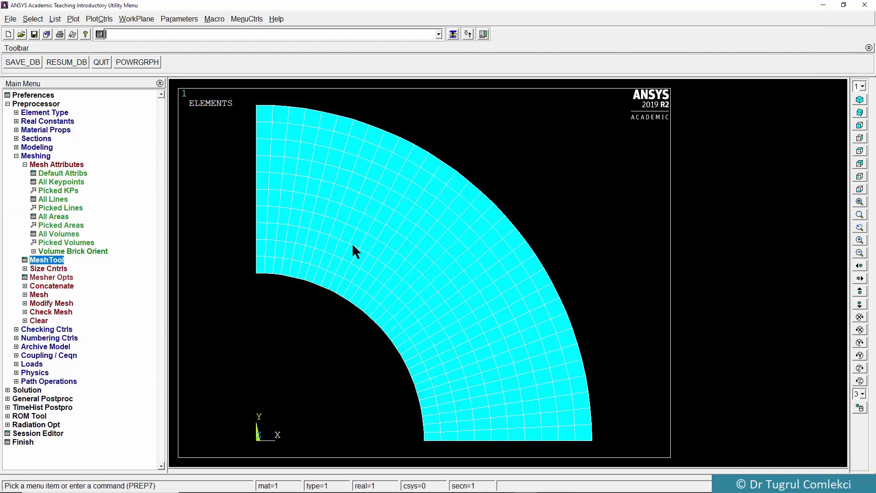
mouse_move(459, 382)
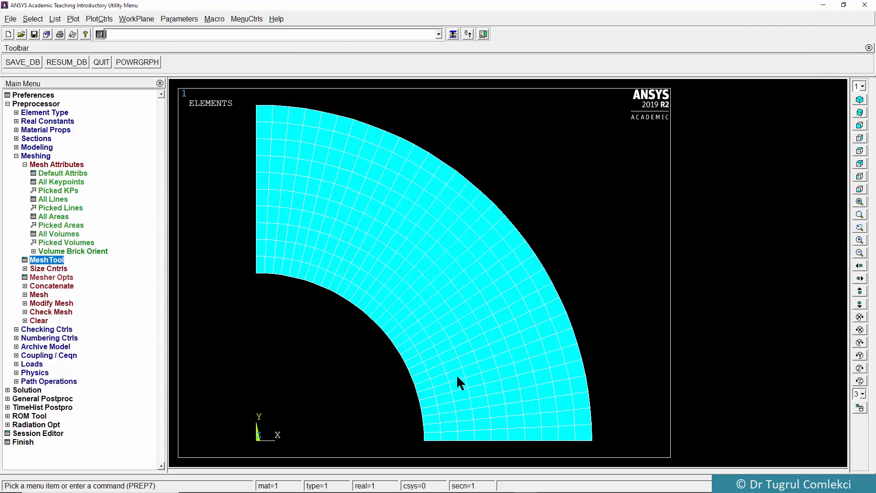
mouse_move(32, 278)
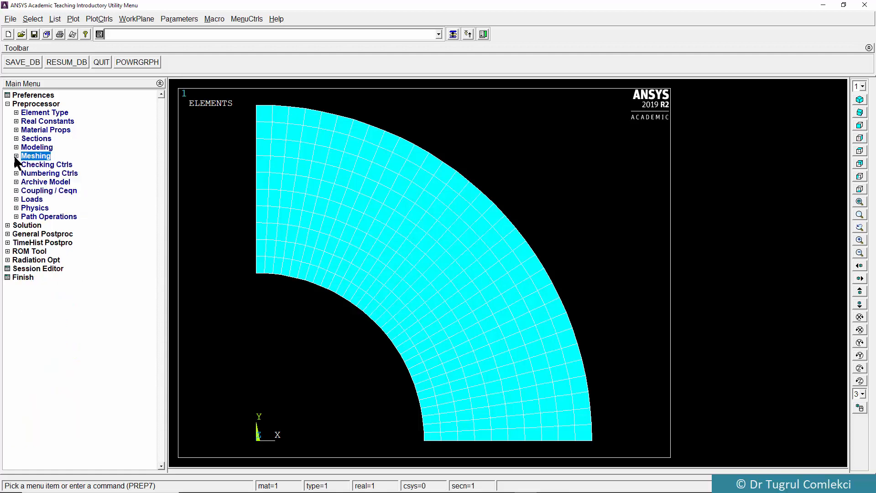
- Enter the Solution stage and set the new analysis type to Static
left_click(26, 111)
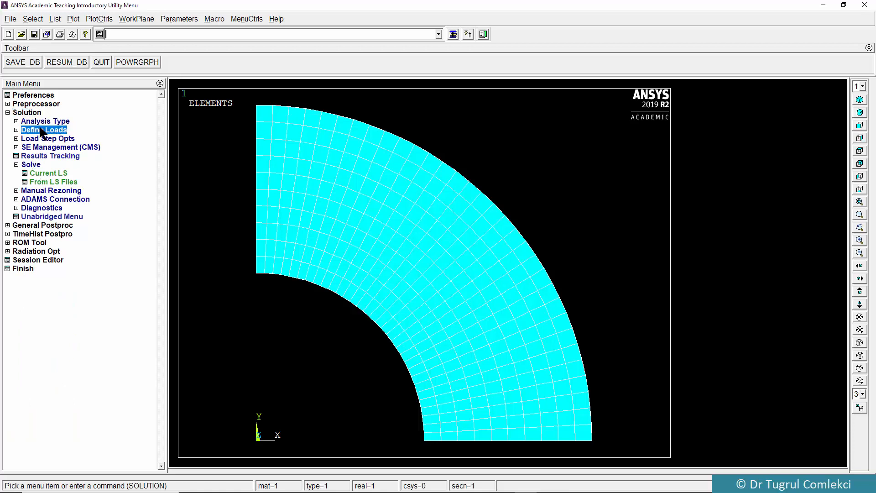
left_click(47, 129)
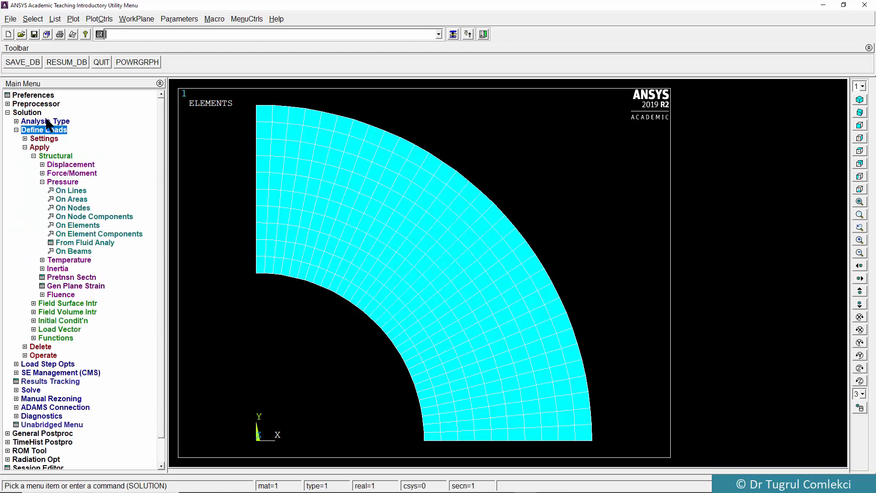
left_click(53, 128)
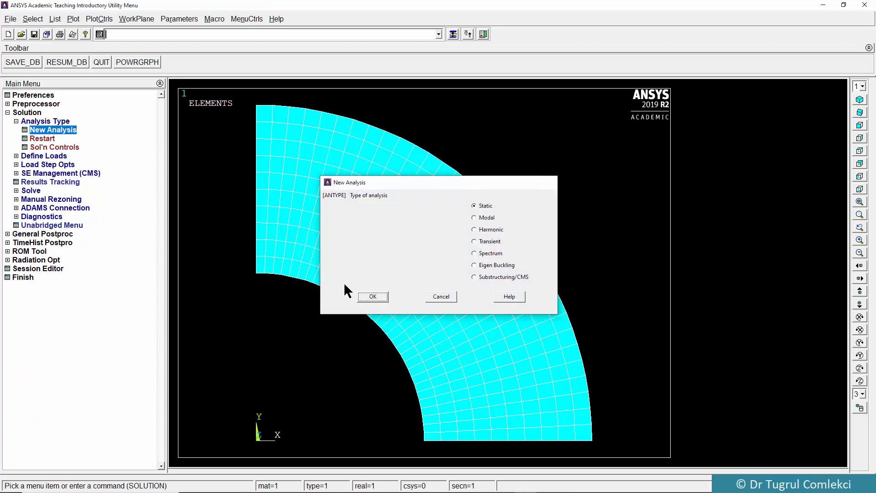
left_click(372, 295)
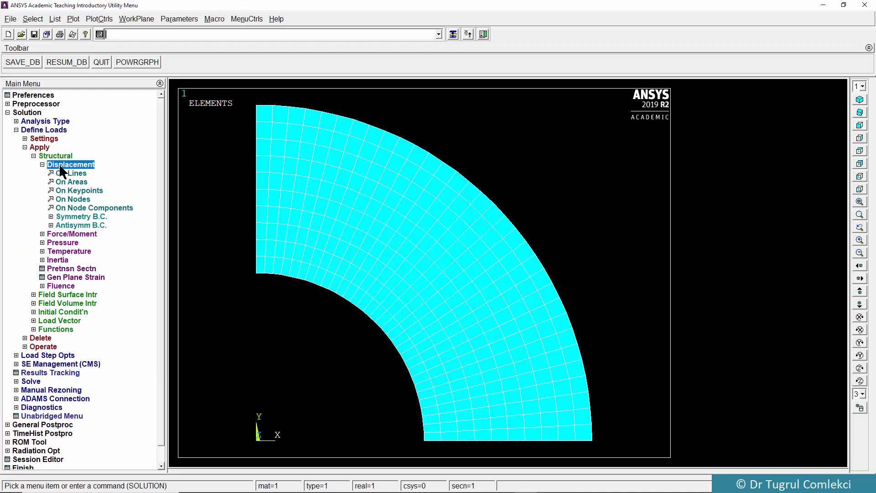
- Constrain the bottom straight edge in UY only as a symmetry condition
left_click(73, 173)
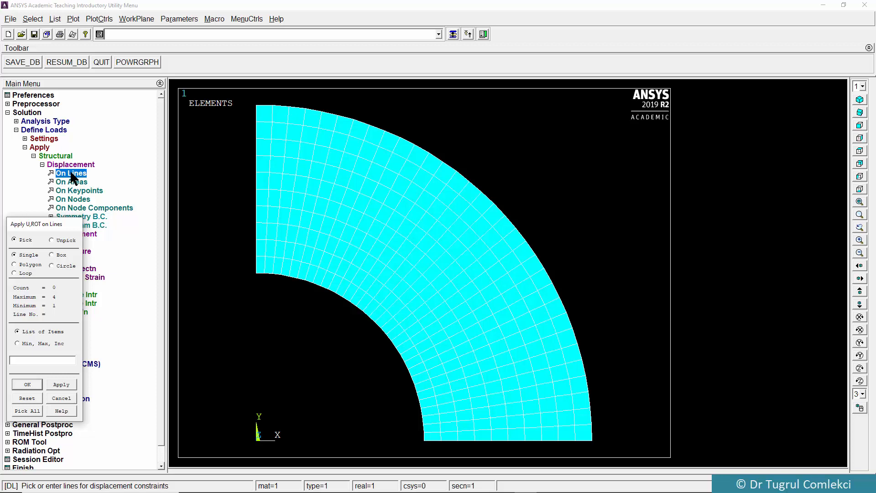
left_click(508, 435)
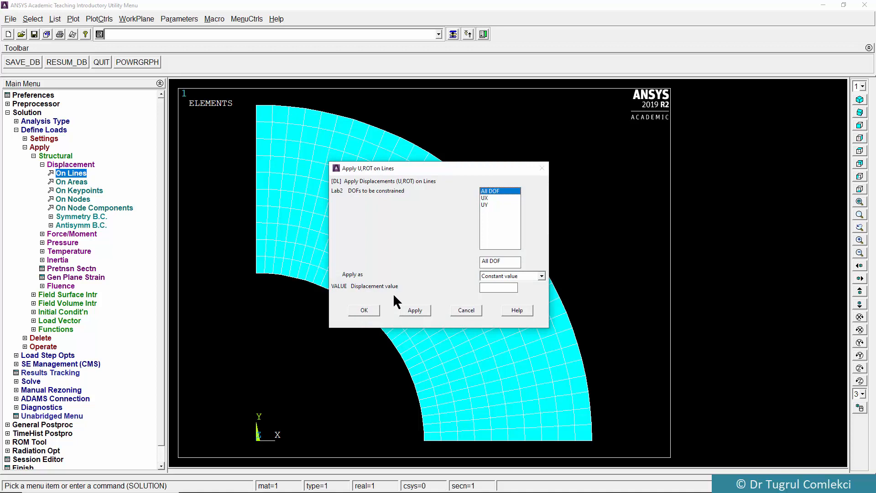
left_click(485, 204)
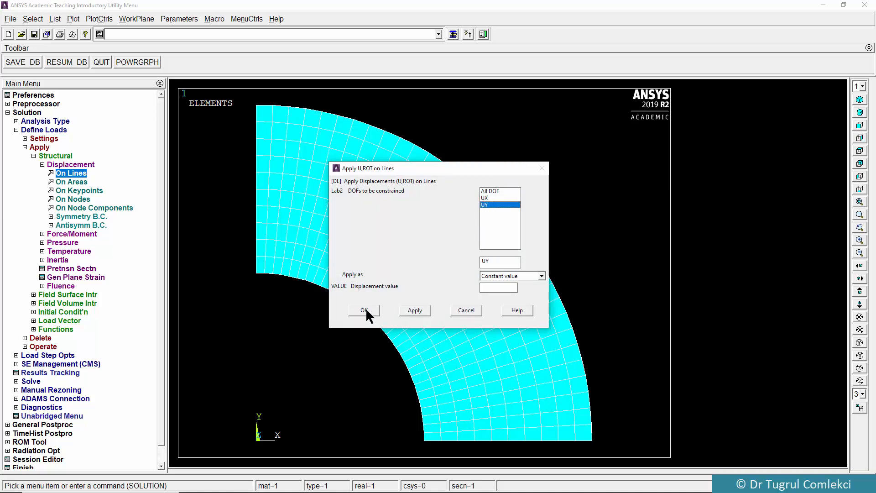
left_click(363, 310)
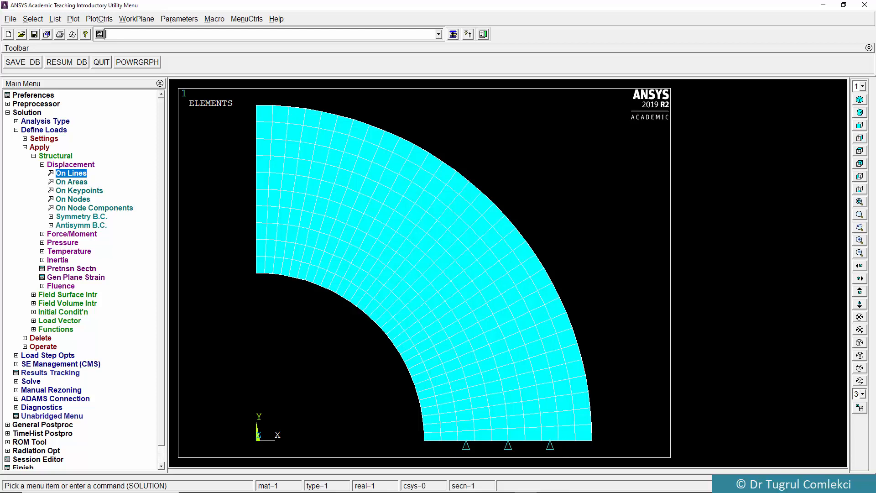
- Constrain the left straight edge with UX = 0 displacement
left_click(71, 173)
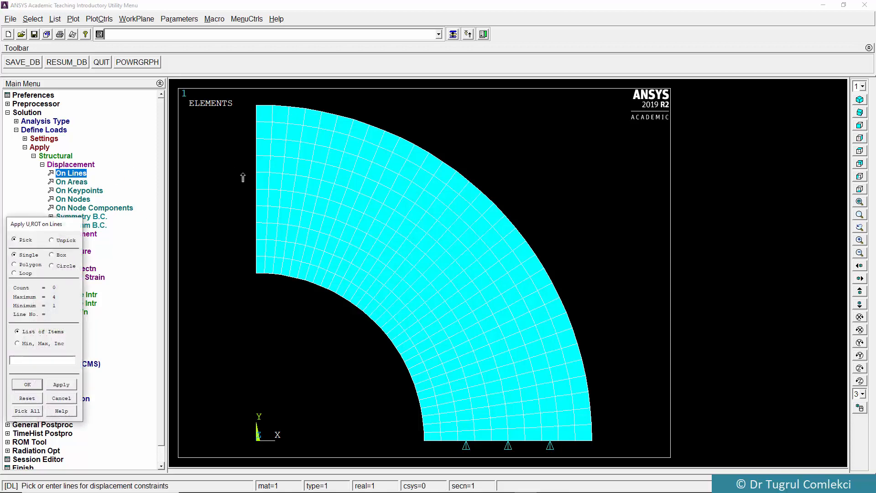
left_click(256, 184)
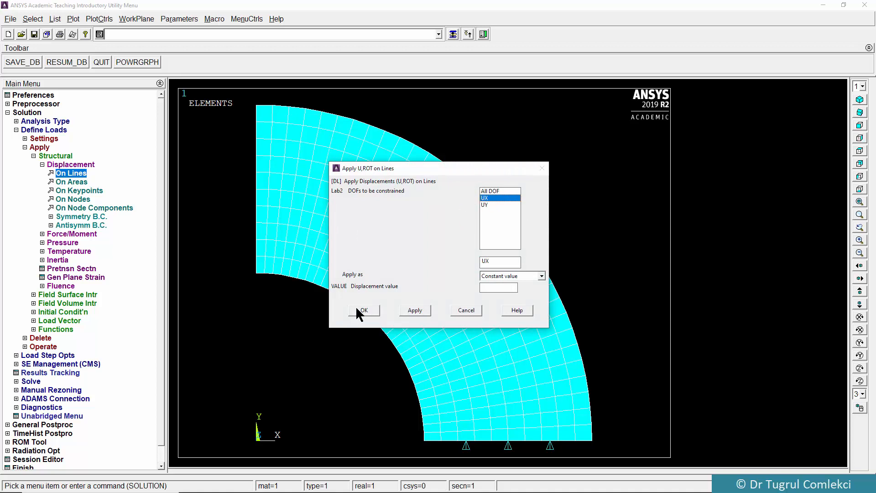
mouse_move(471, 307)
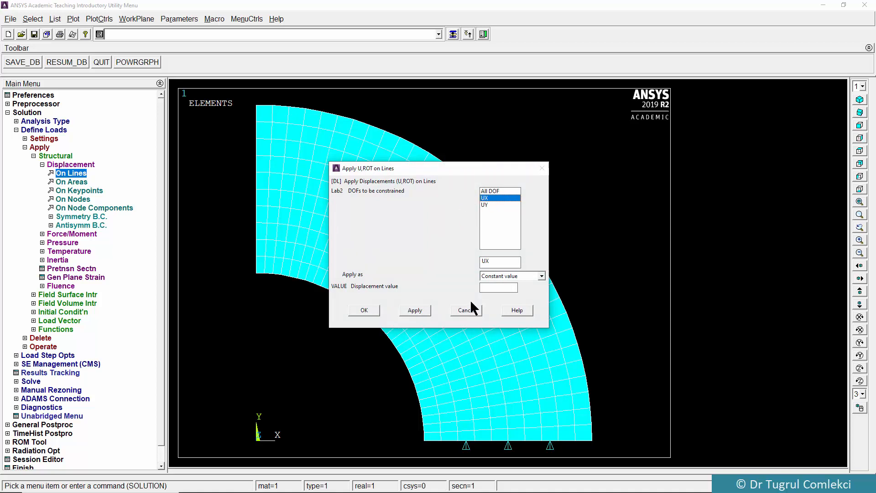
left_click(498, 287)
type("0")
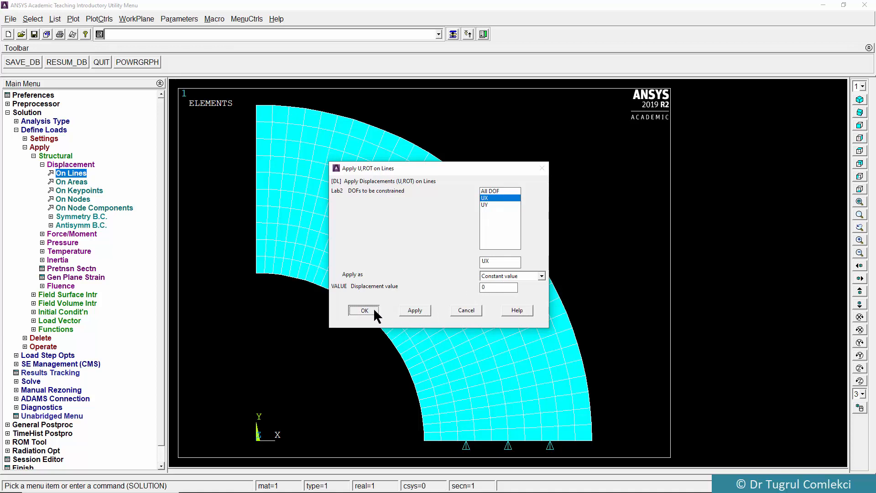
left_click(364, 310)
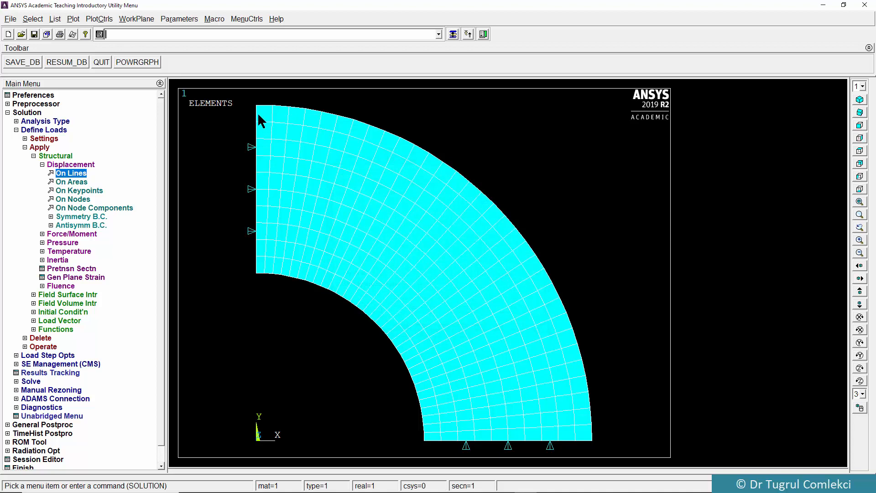
mouse_move(272, 173)
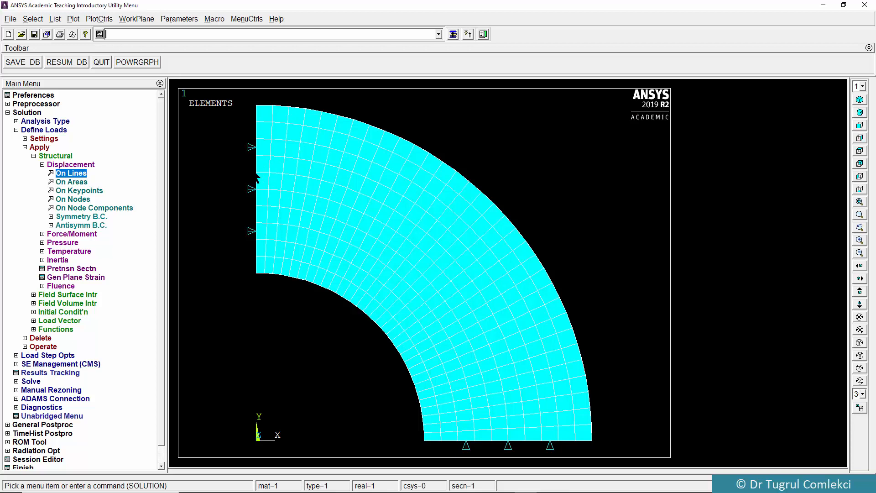
mouse_move(84, 194)
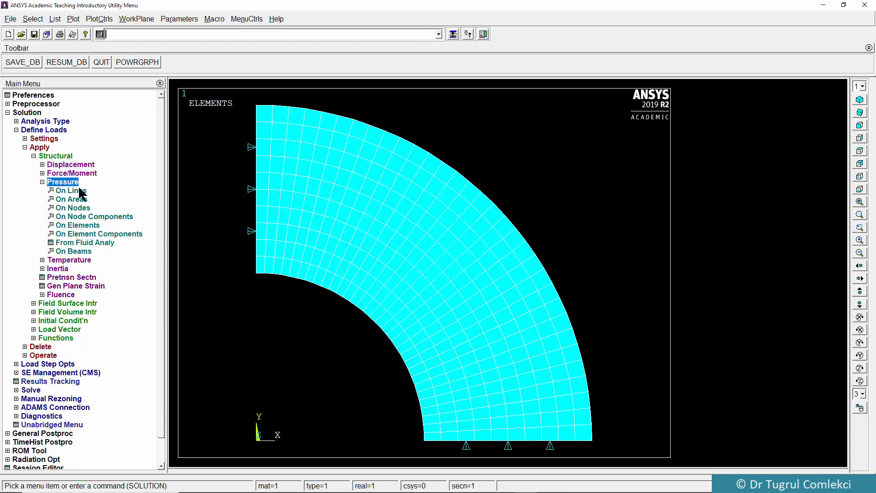
- Apply the pressure load on the inner curved edge of the ring
left_click(68, 189)
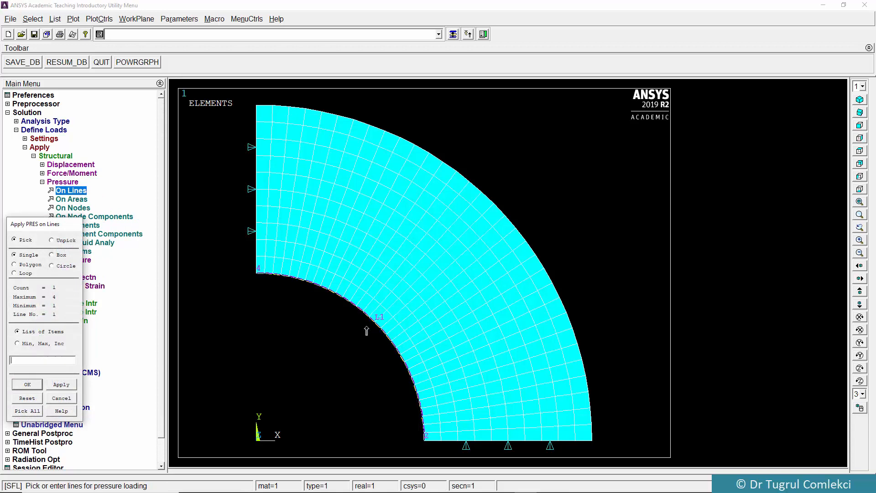
left_click(26, 384)
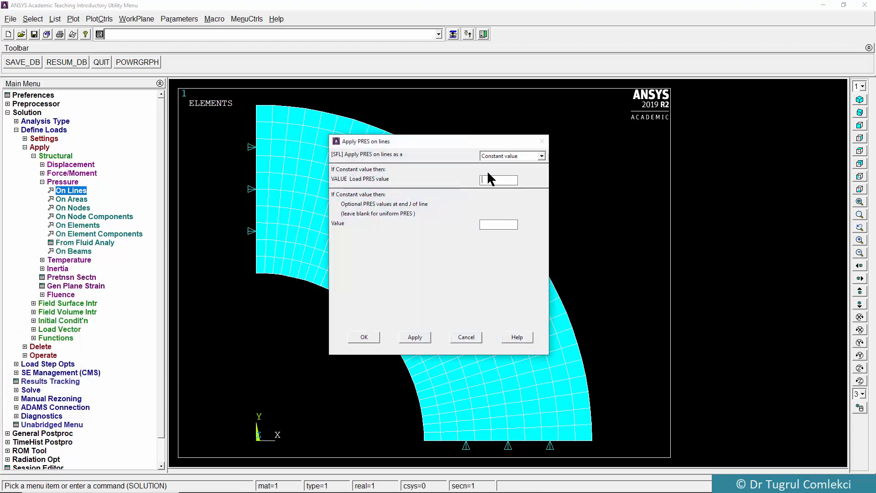
left_click(364, 337)
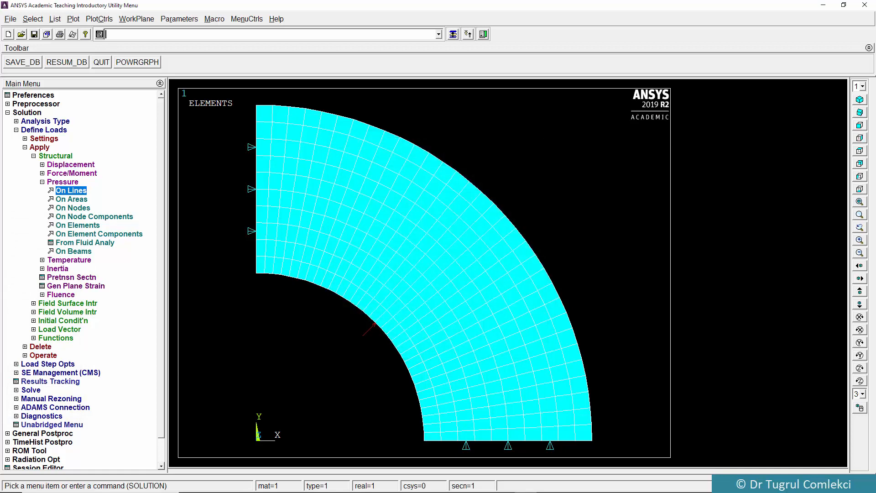
mouse_move(42, 185)
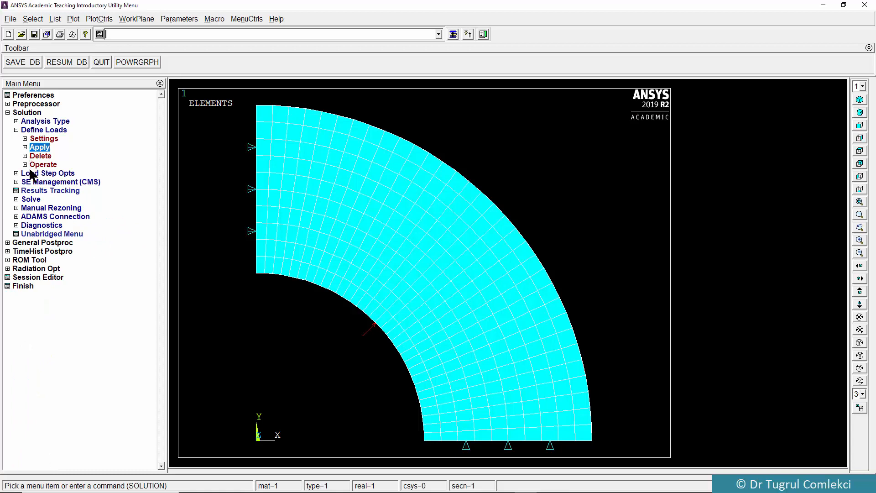
- Solve the current load step and dismiss the solution-done notices
left_click(47, 173)
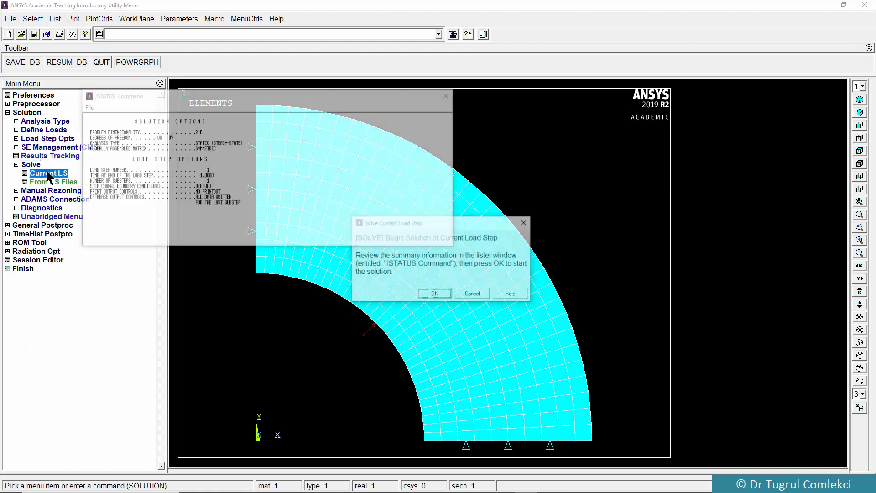
left_click(434, 293)
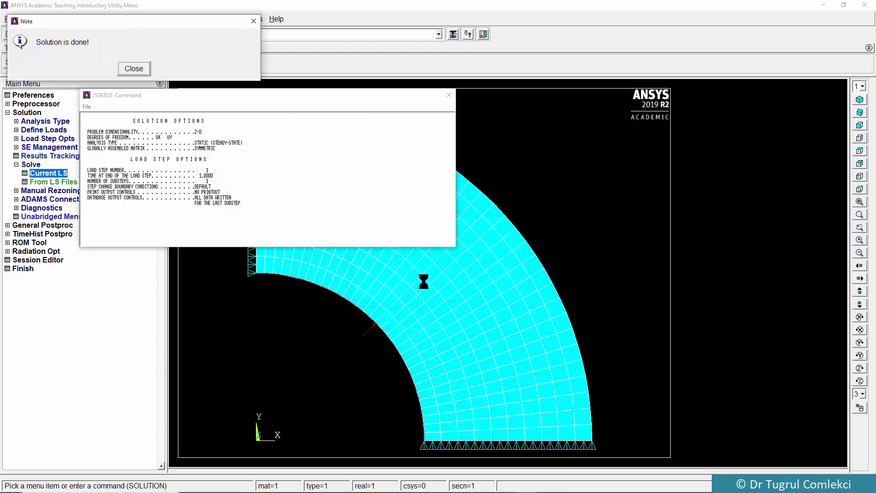
left_click(134, 69)
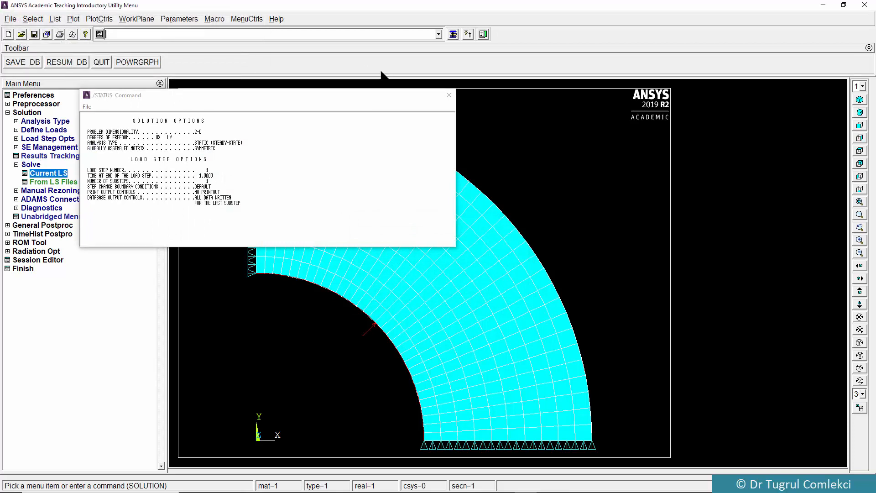
left_click(448, 94)
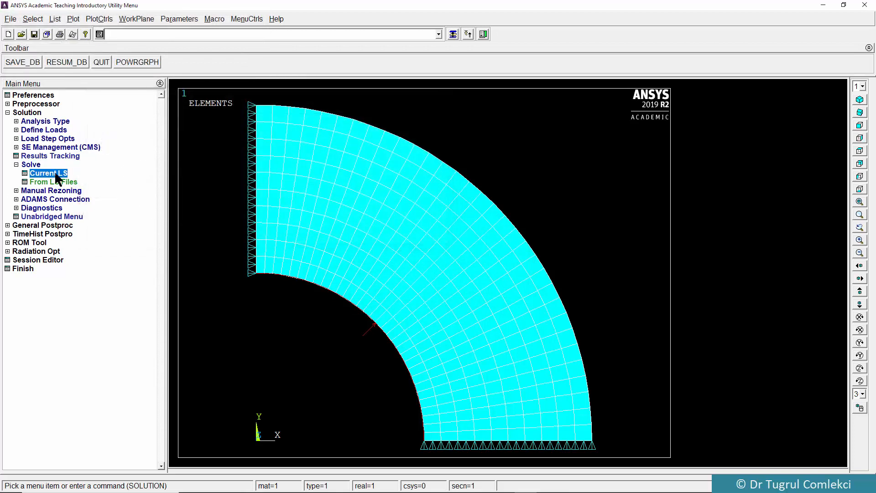
left_click(26, 112)
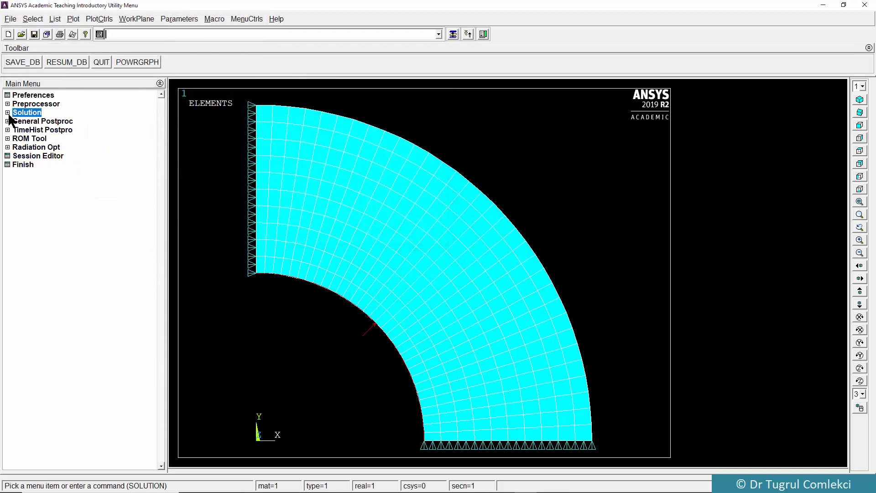
- Enter General Postproc, review the results summary (one data set) and show Read Results options
left_click(42, 121)
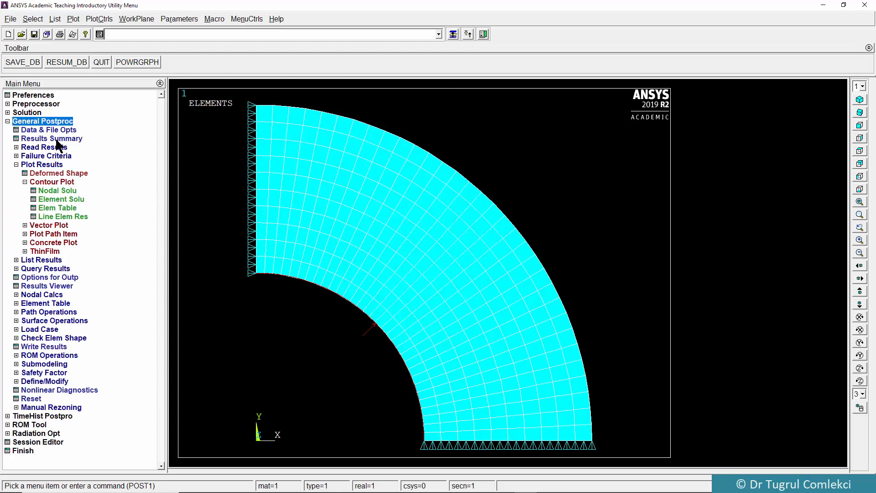
left_click(51, 138)
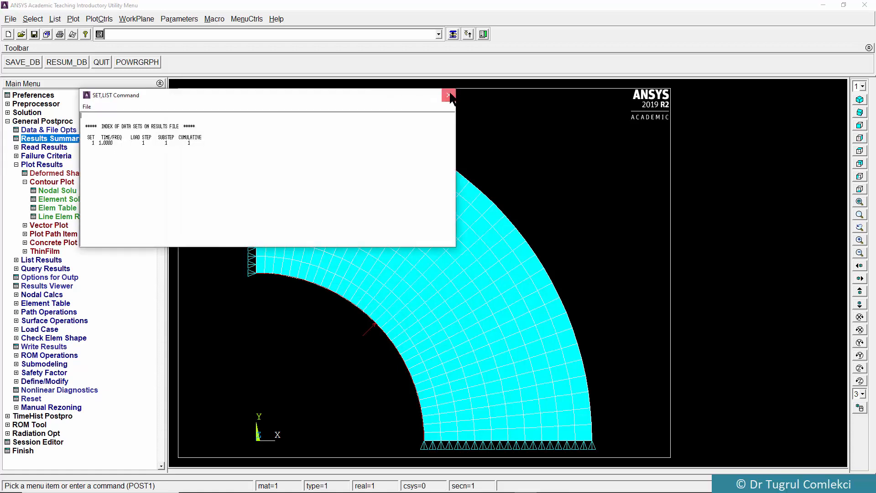
left_click(449, 94)
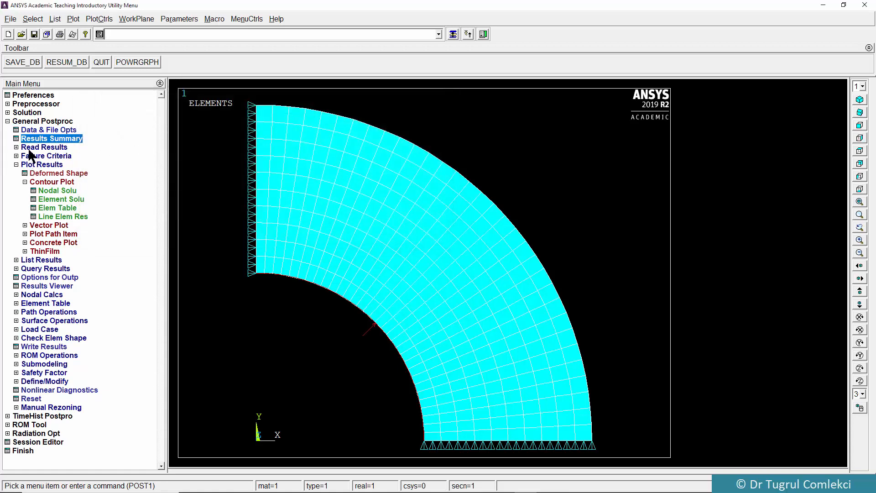
left_click(44, 147)
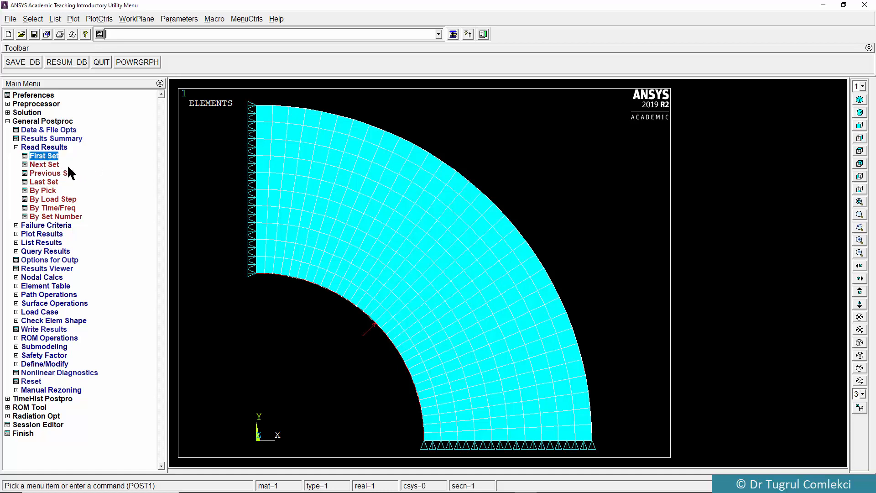
mouse_move(104, 170)
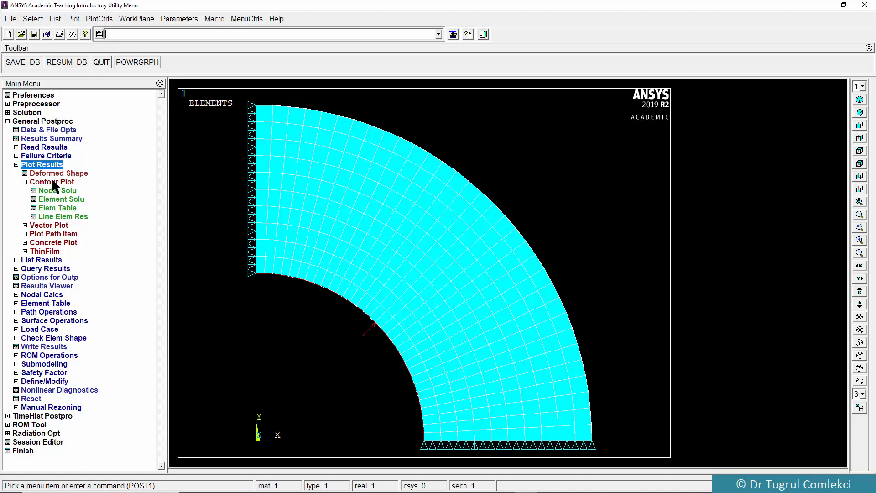
- Plot the deformed ring together with its undeformed outline
left_click(58, 173)
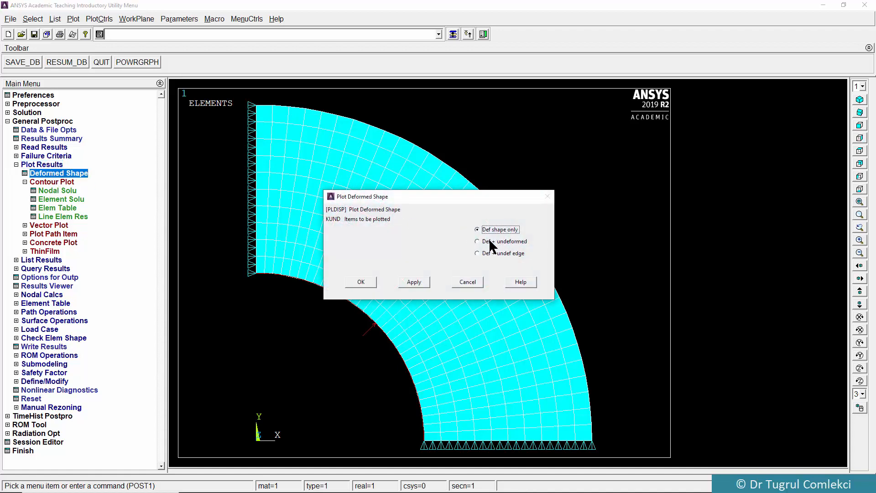
left_click(477, 241)
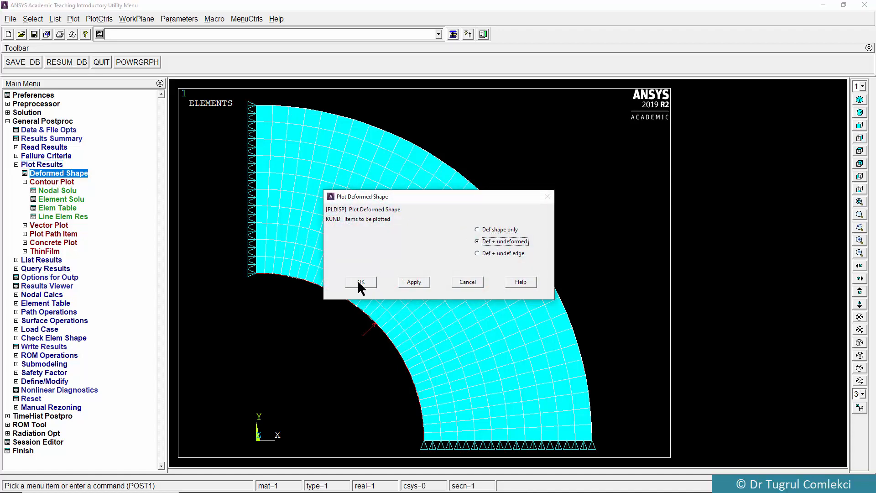
left_click(360, 282)
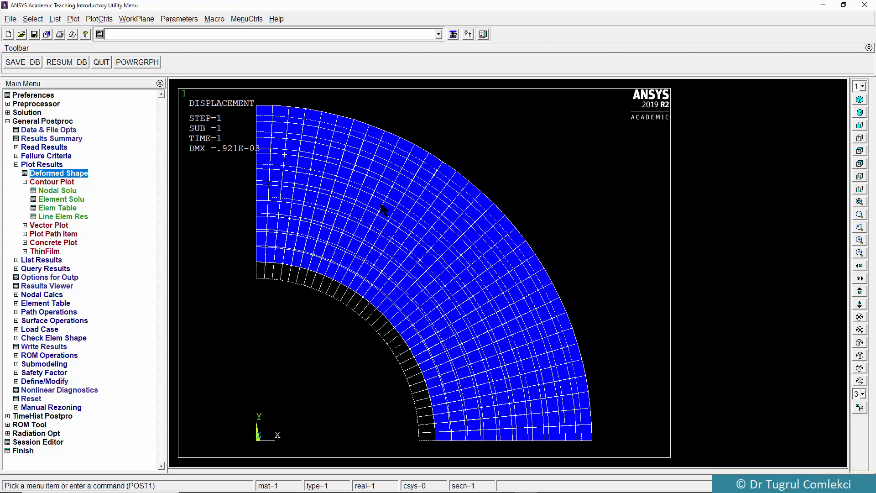
- Animate the deformed shape with 10 frames and 0.5 s delay, then end the animation
left_click(100, 18)
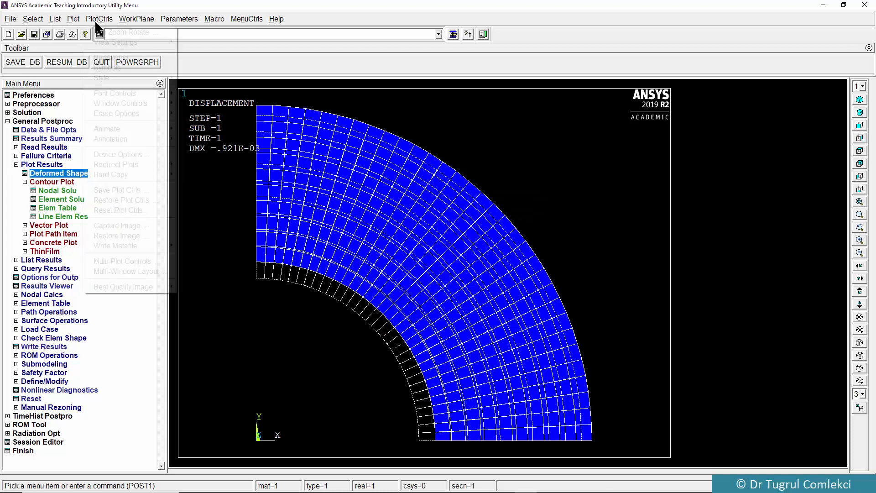
left_click(106, 128)
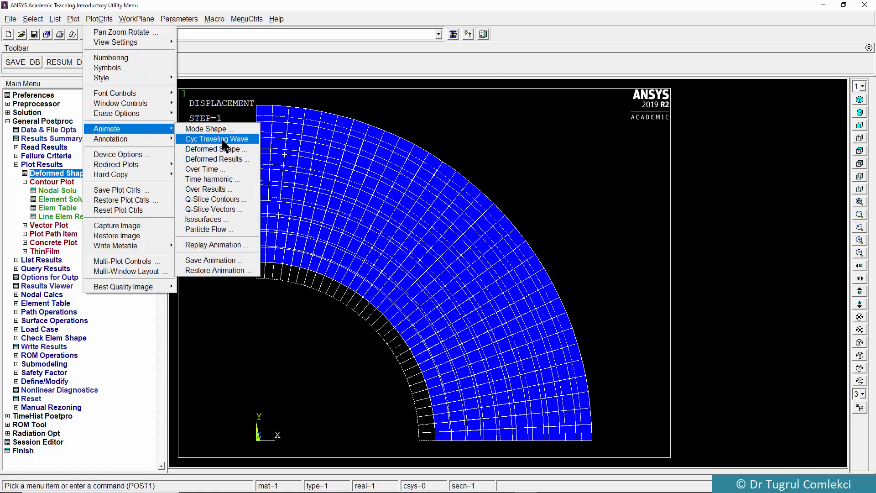
left_click(212, 149)
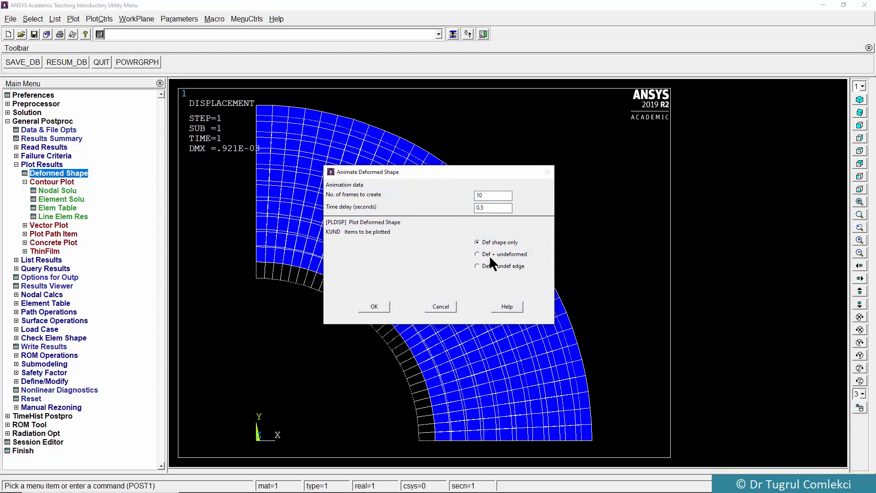
left_click(374, 306)
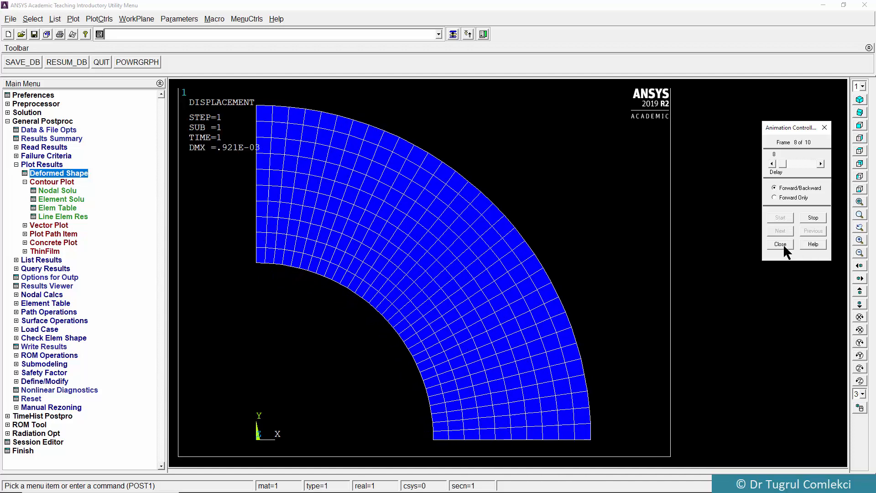
left_click(778, 243)
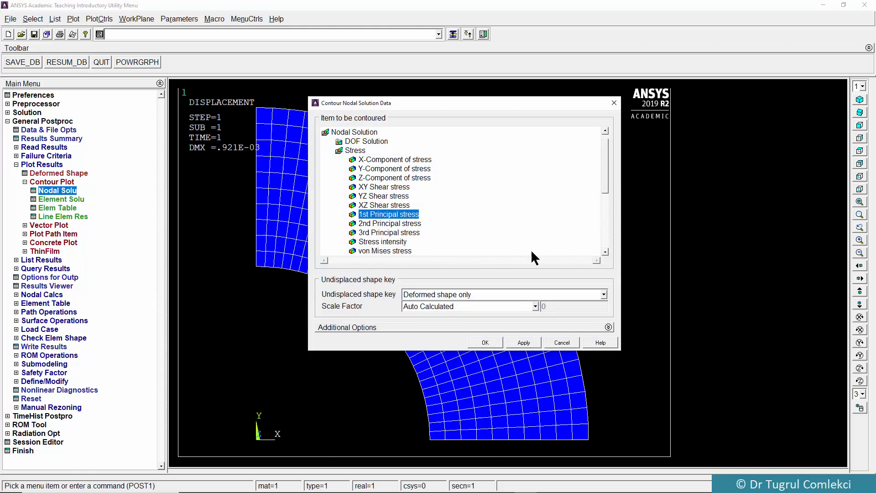
- Plot von Mises nodal stress contours on the ring (0.592 to 2.305)
left_click(384, 250)
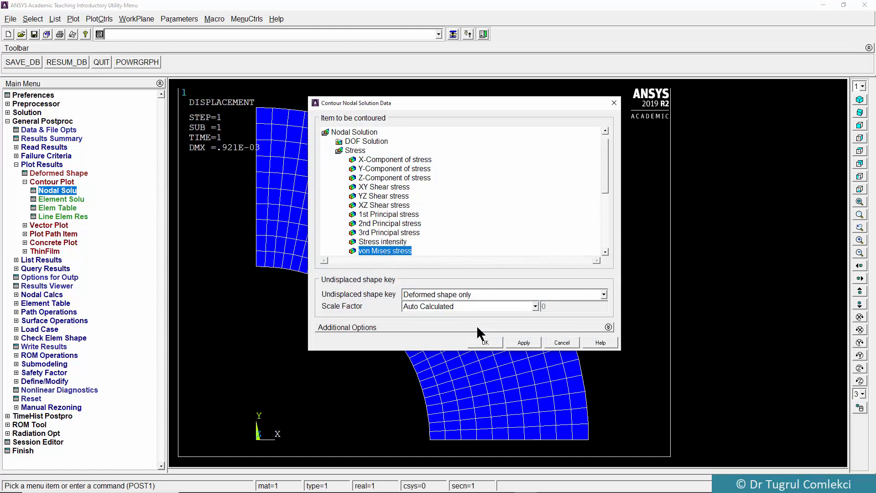
left_click(522, 342)
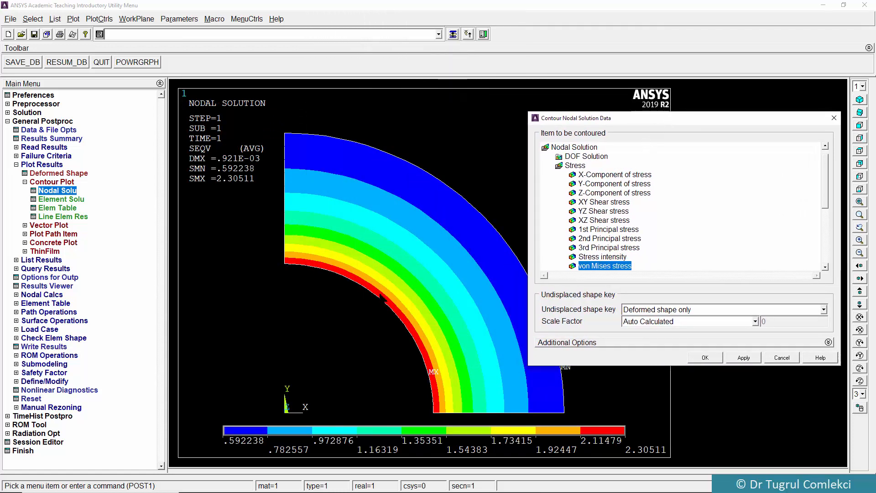
mouse_move(546, 376)
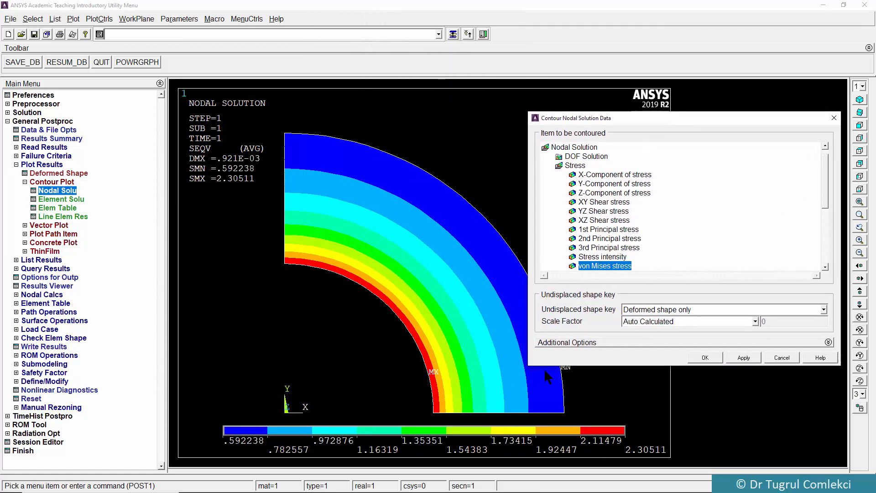
mouse_move(605, 240)
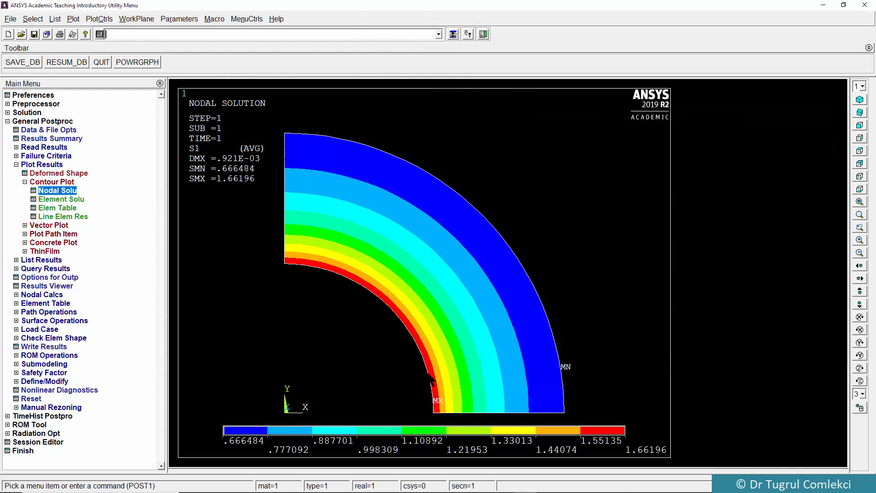
mouse_move(447, 344)
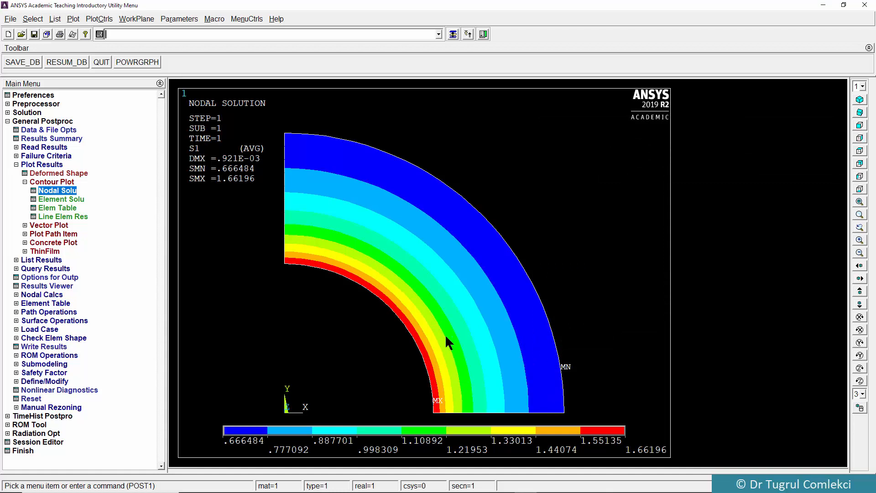
- Plot the 2nd principal, then the 3rd principal stress contours (−0.995 to 0.183E-03)
left_click(57, 190)
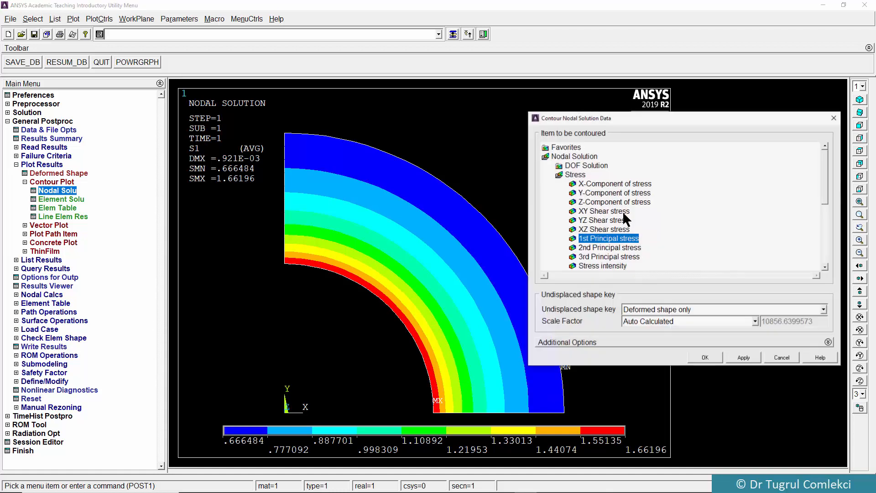
left_click(608, 248)
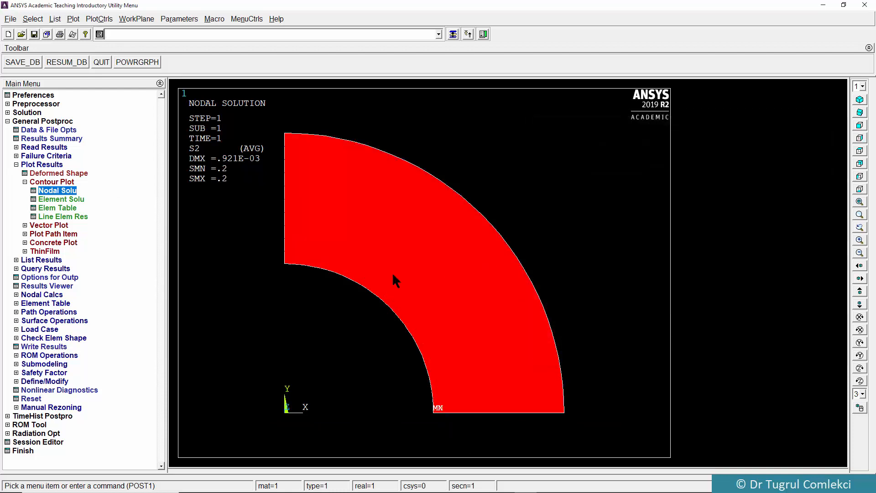
mouse_move(145, 232)
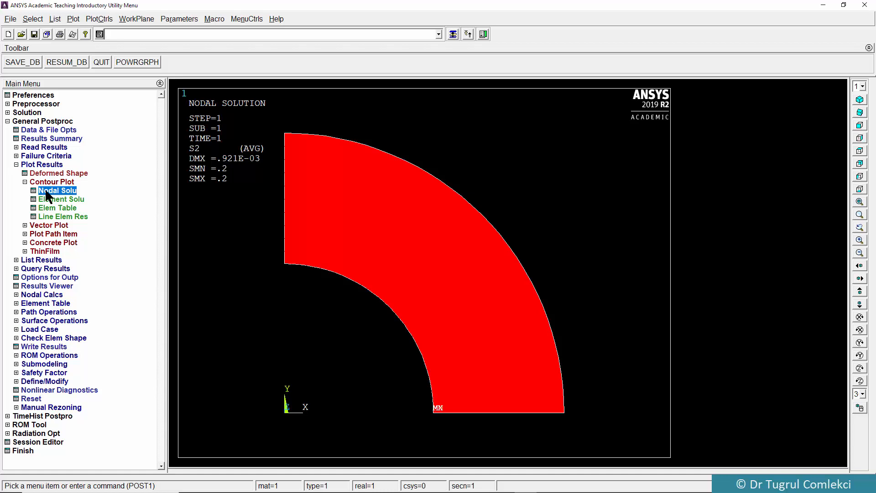
left_click(57, 190)
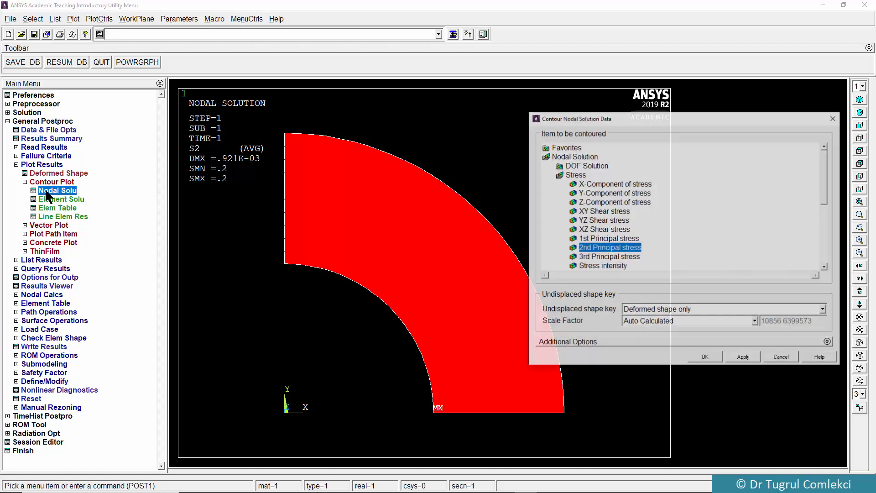
left_click(609, 256)
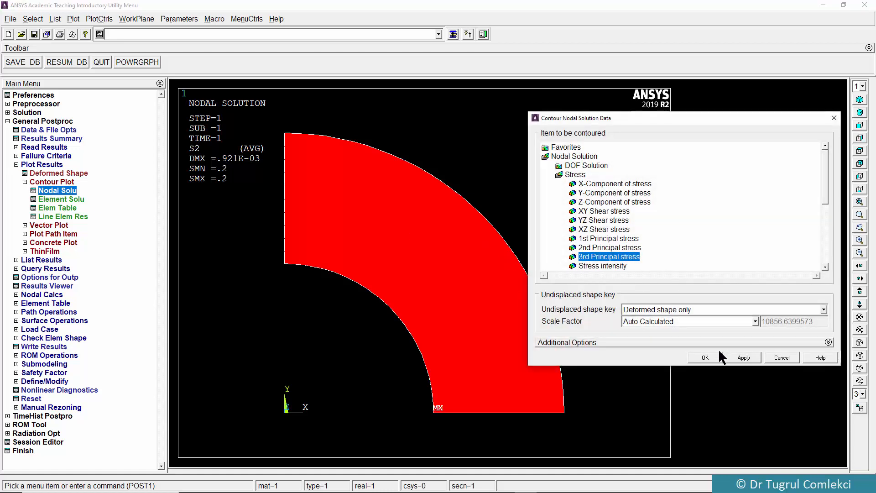
left_click(702, 357)
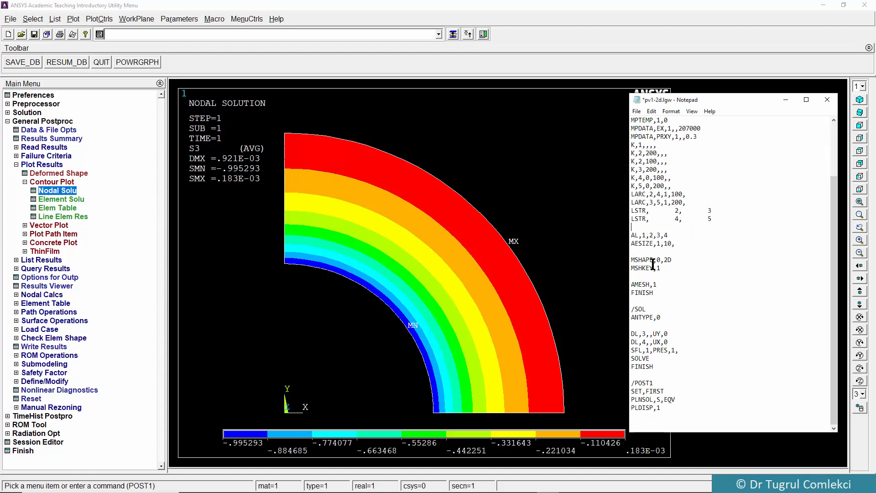
- Edit the log's SFL,1,PRES,1 to pressure 10 and select the whole command script
left_click_drag(631, 258, 658, 292)
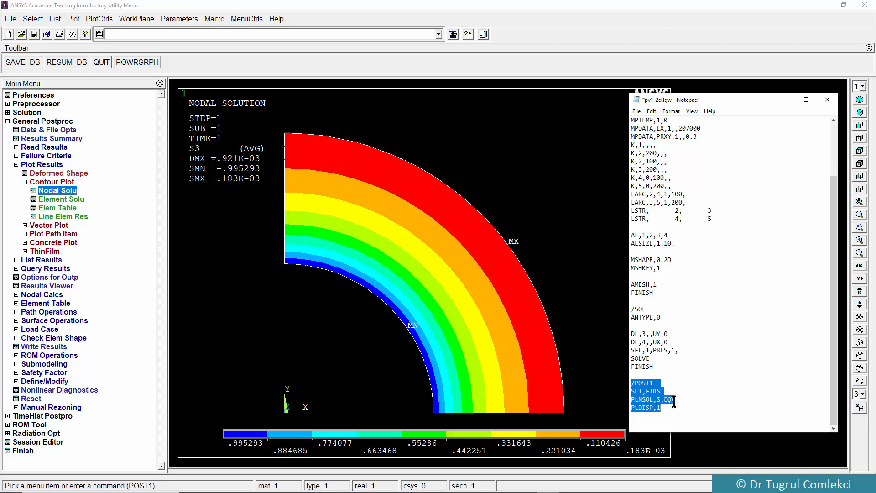
left_click(688, 322)
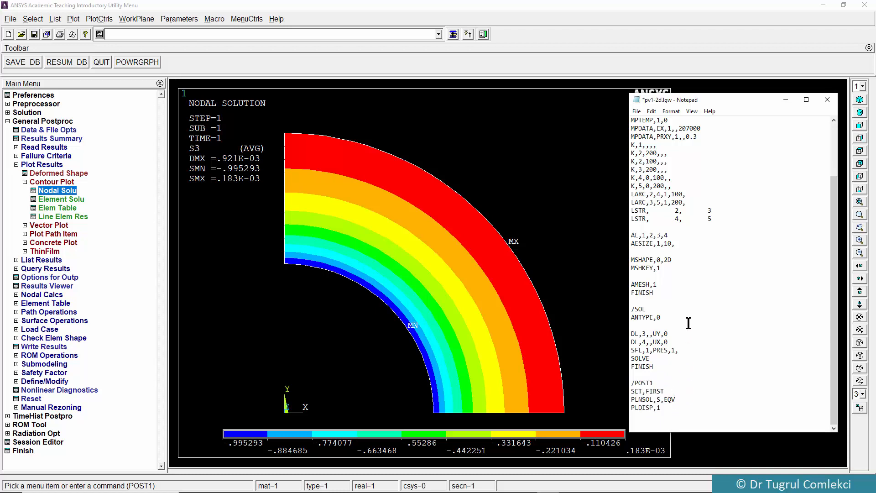
left_click(676, 351)
type("0")
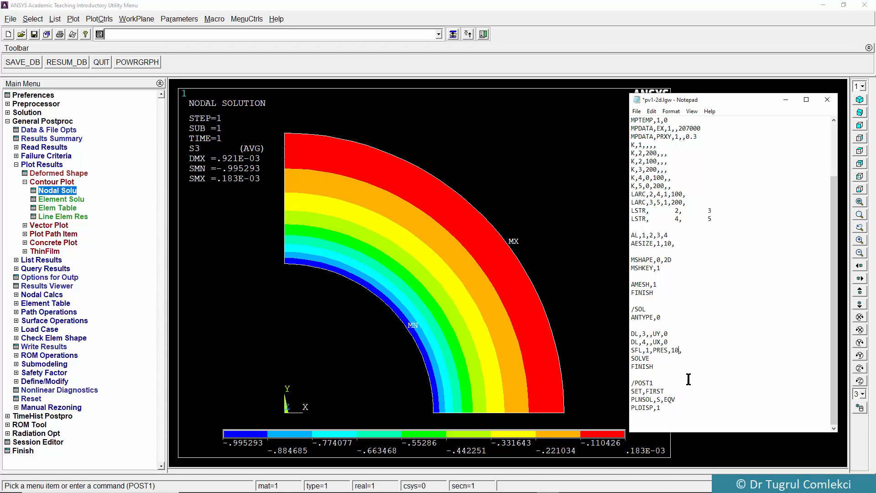
left_click_drag(632, 383, 676, 400)
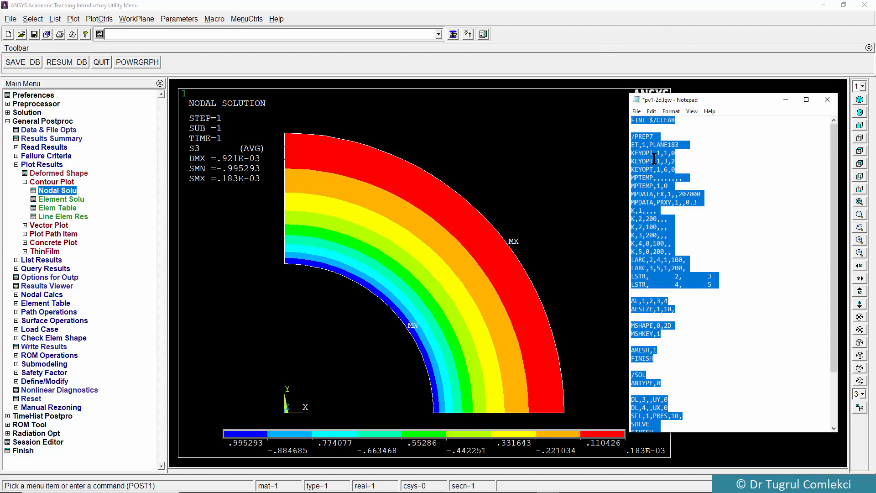
mouse_move(300, 50)
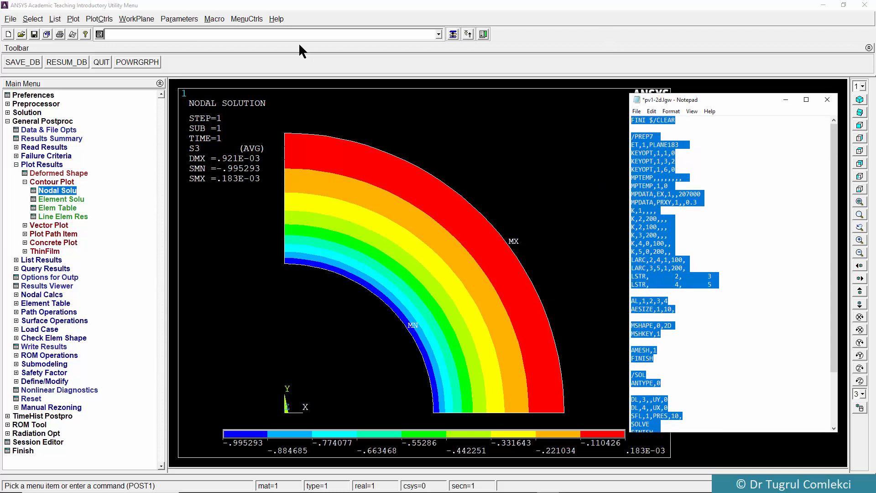
- Paste the edited script, clear the database and resolve, giving von Mises contours 5.92 to 23.05 at pressure 10
right_click(273, 34)
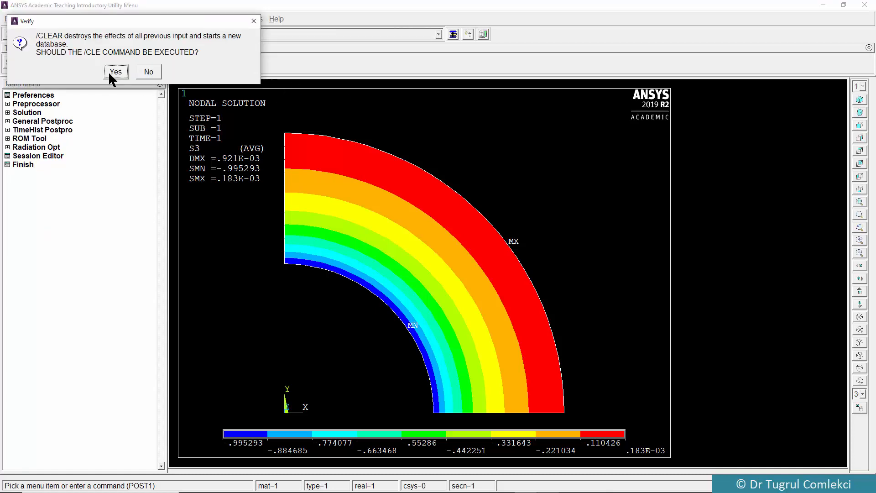
left_click(116, 71)
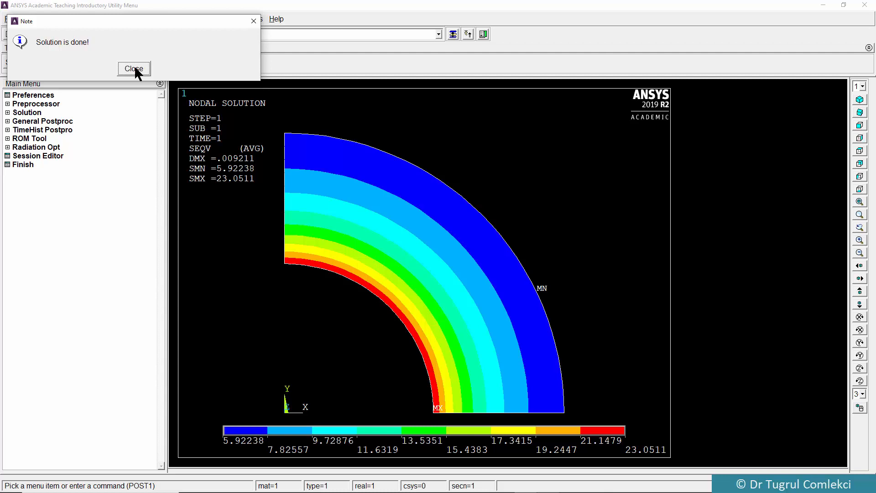
left_click(133, 68)
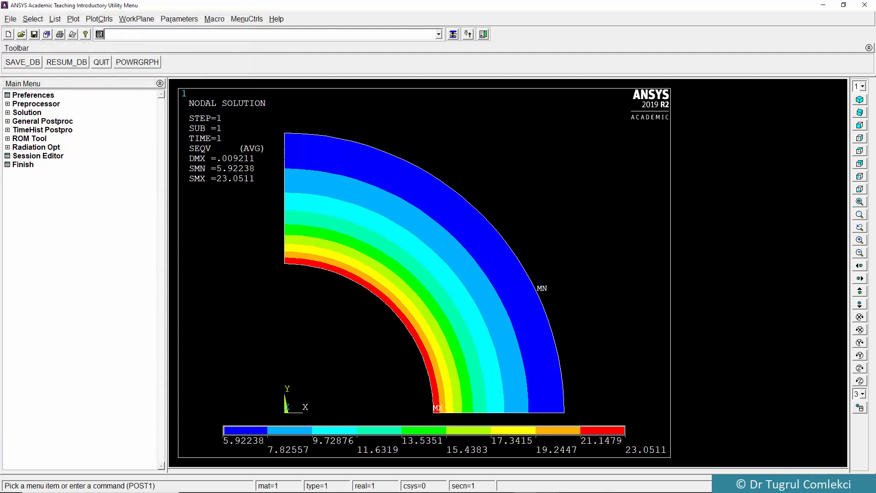
mouse_move(289, 236)
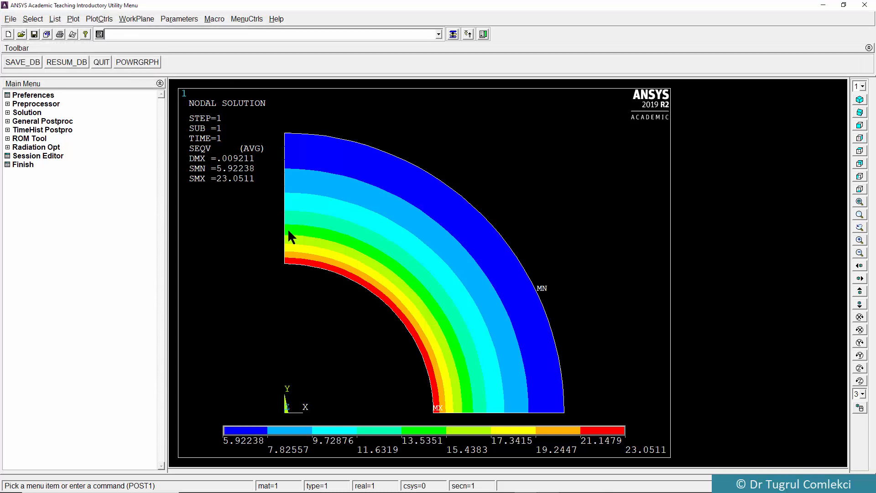